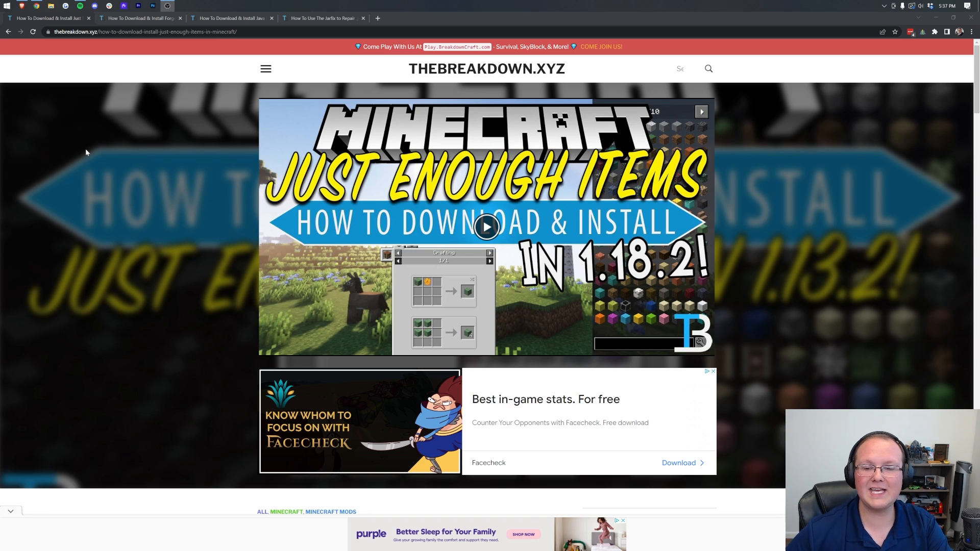
Open the Just Enough Items CurseForge page from the guide and download its 1.19 Forge file
scroll(down, 3)
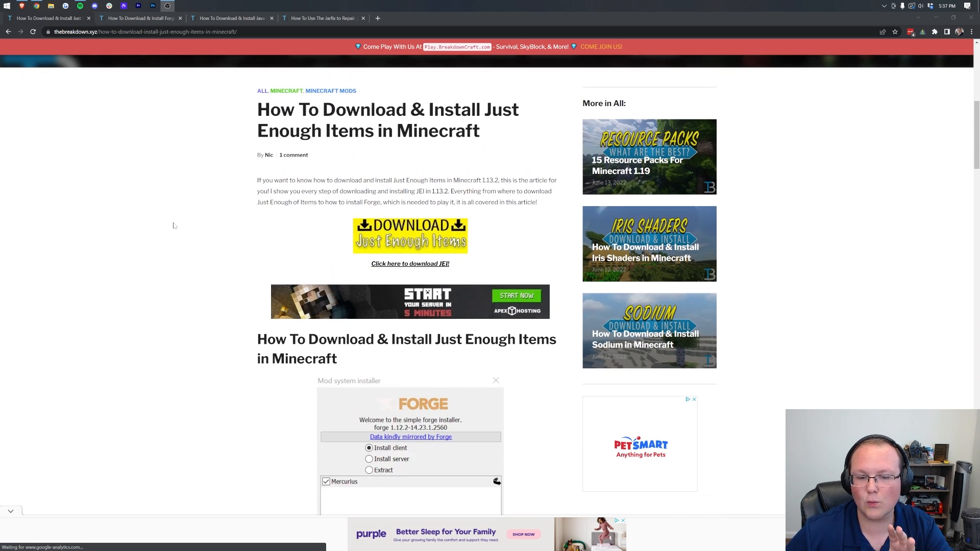
scroll(down, 3)
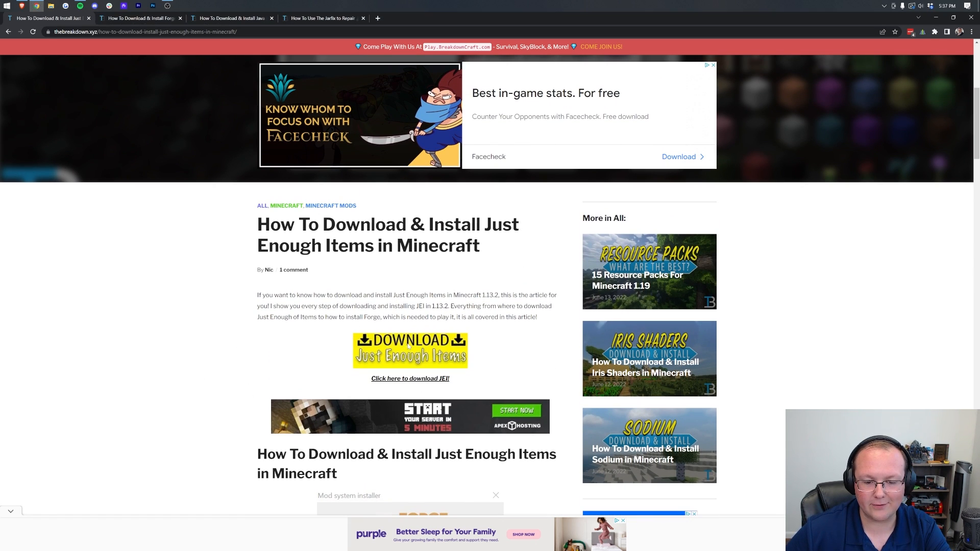
click(410, 378)
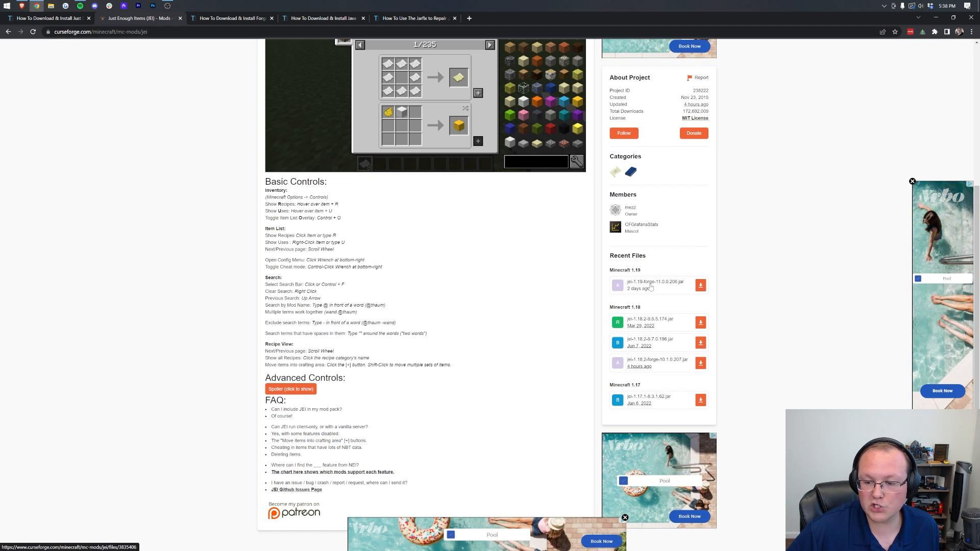
click(700, 286)
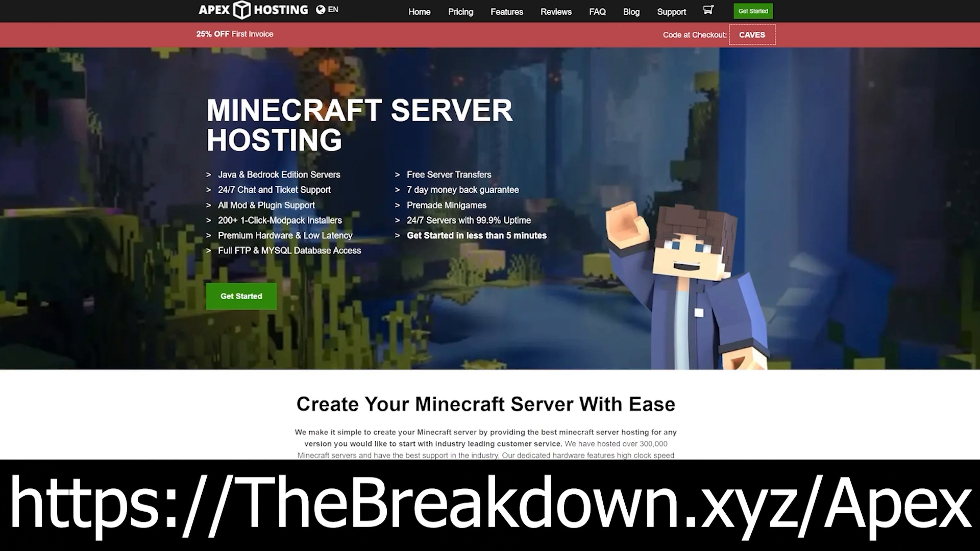
mouse_move(51, 167)
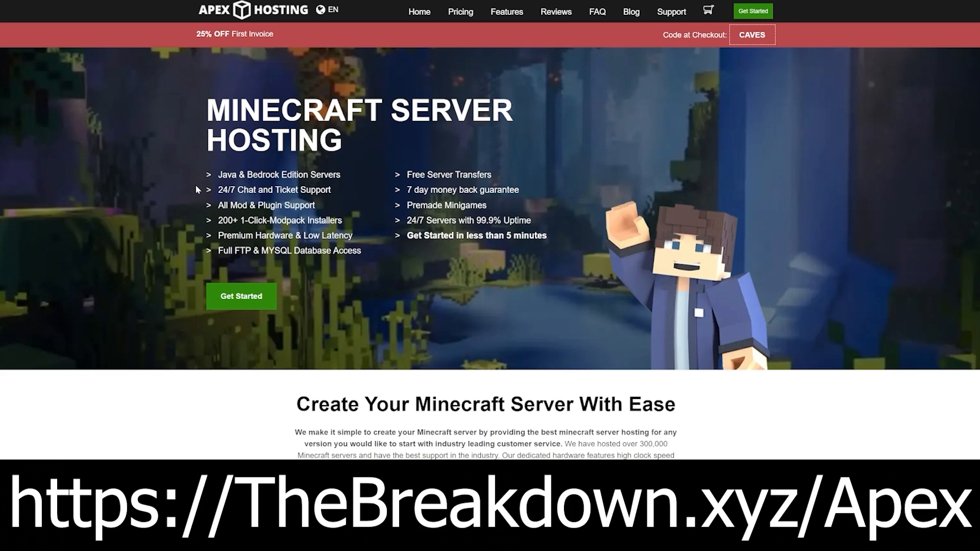
Browse the Apex Hosting homepage, highlighting hosting feature and support text
double_click(273, 190)
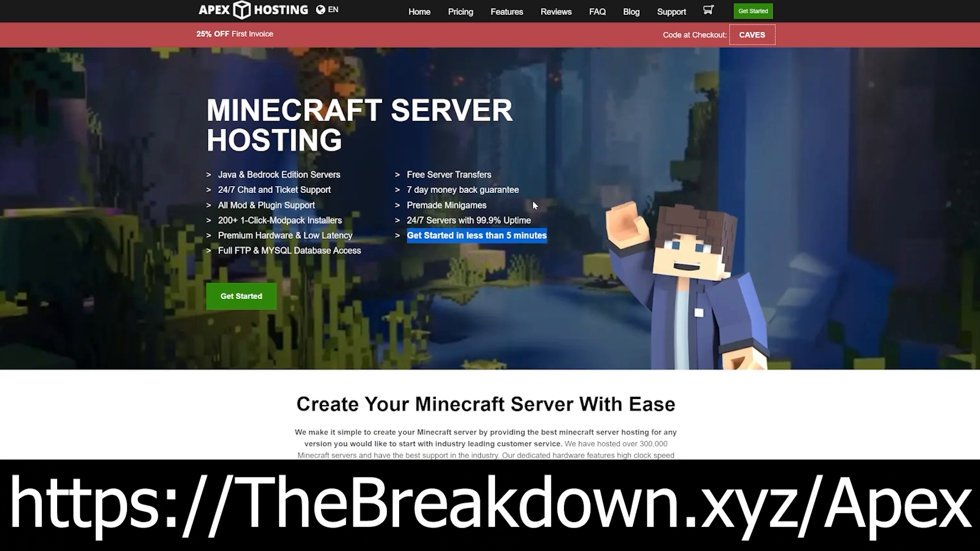
scroll(down, 3)
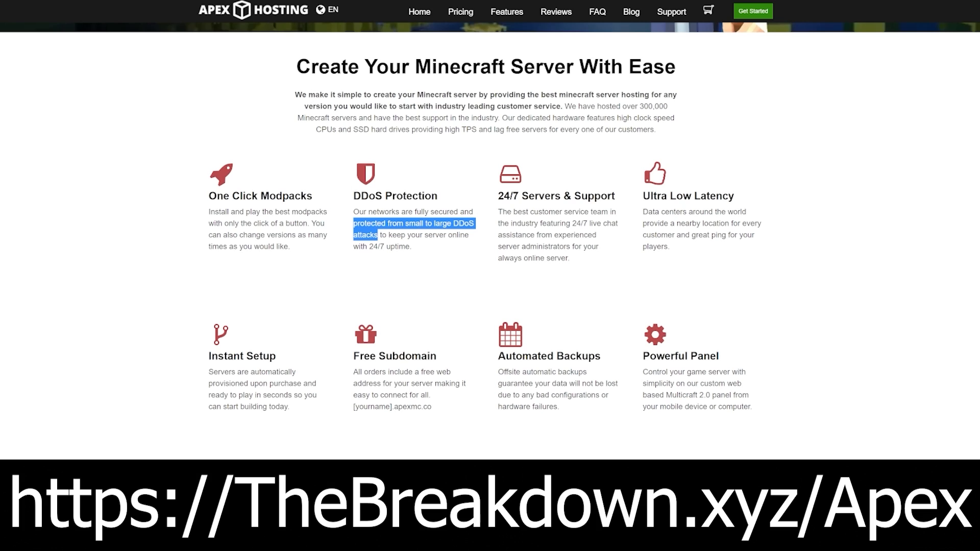
mouse_move(516, 315)
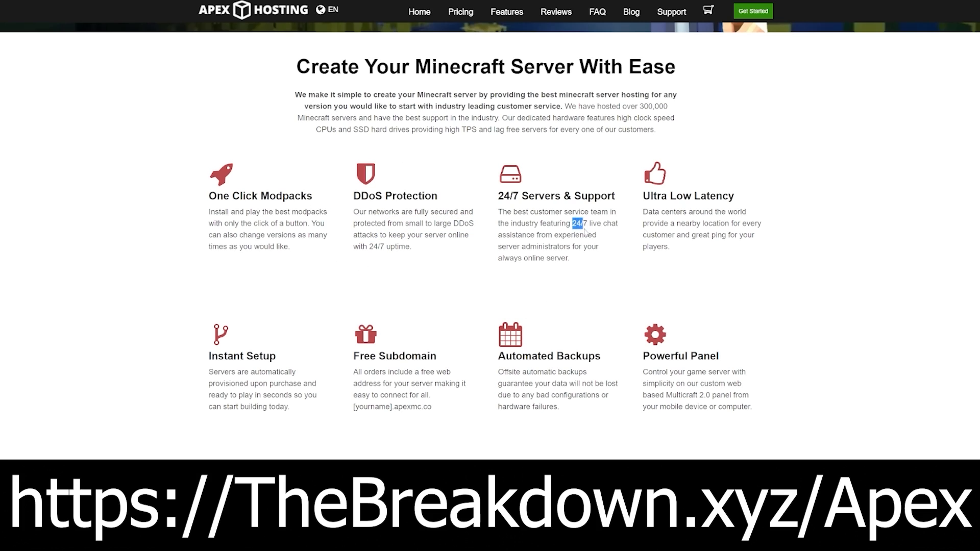
drag(585, 223, 530, 234)
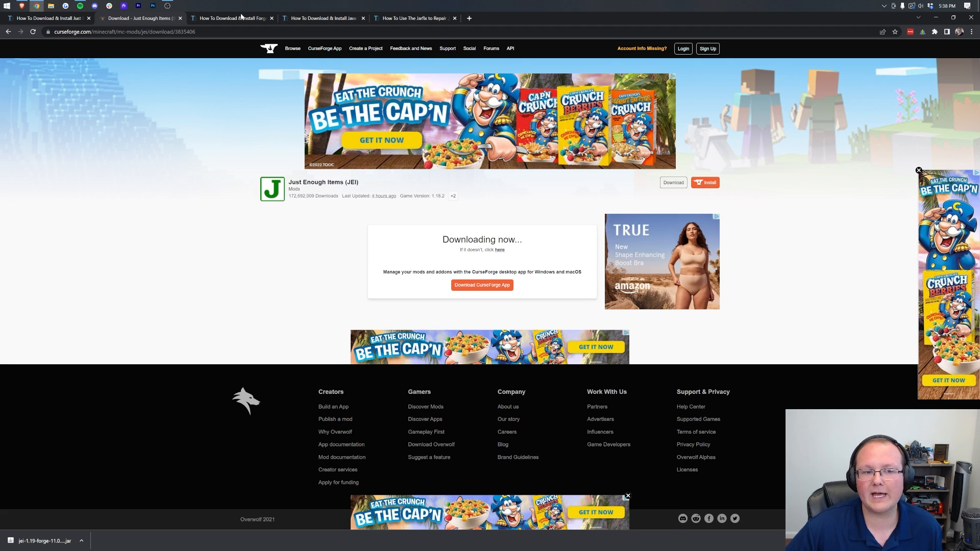
Switch to the 'How To Download & Install Forge' guide tab
click(232, 17)
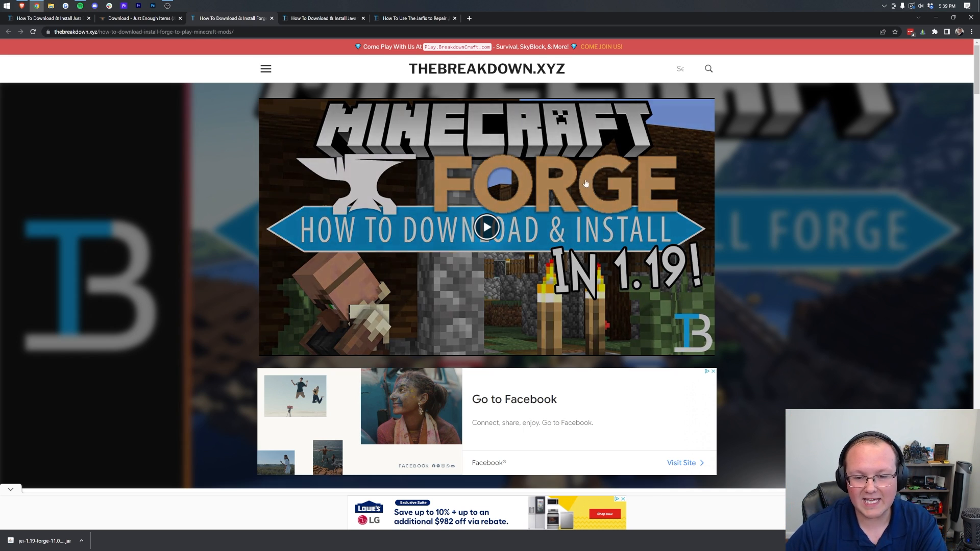
Scroll the Forge guide and follow its 'Download Forge' link to the 1.19 downloads page
scroll(down, 3)
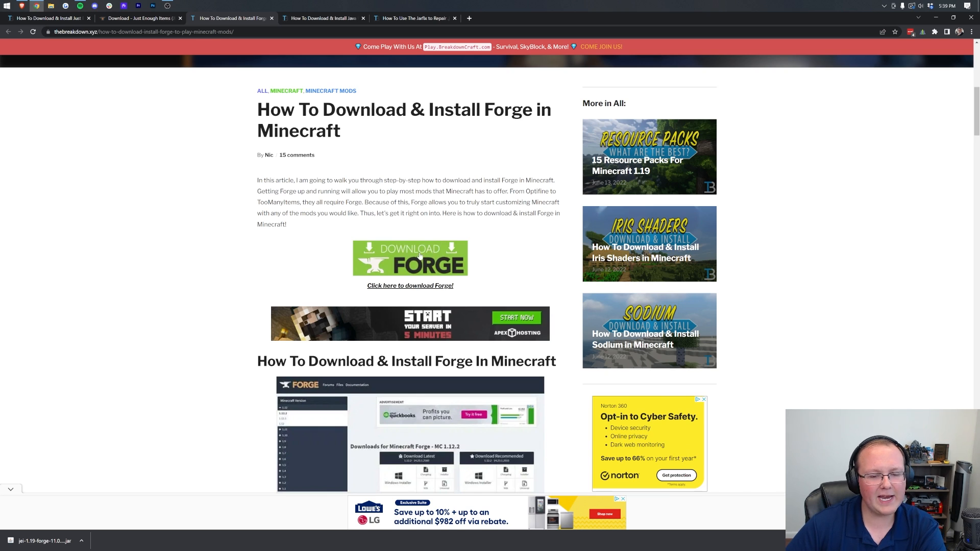
click(410, 258)
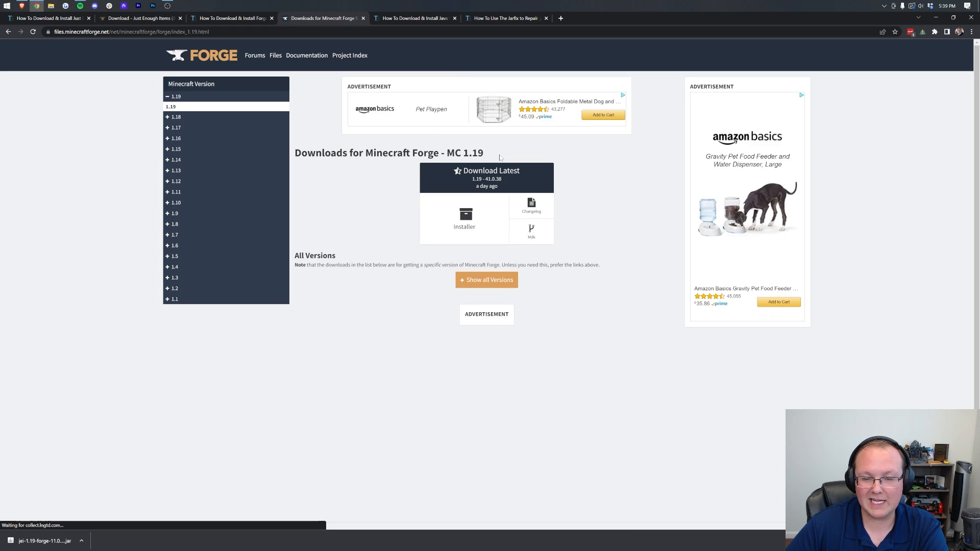
Download the Forge 1.19 installer 41.0.38, skipping the adfoc.us ad countdown
click(464, 217)
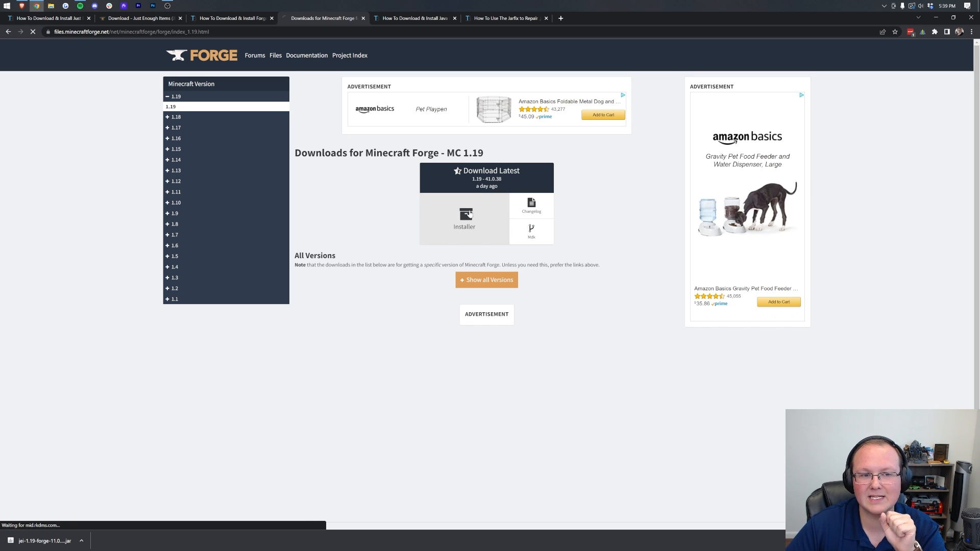
click(465, 219)
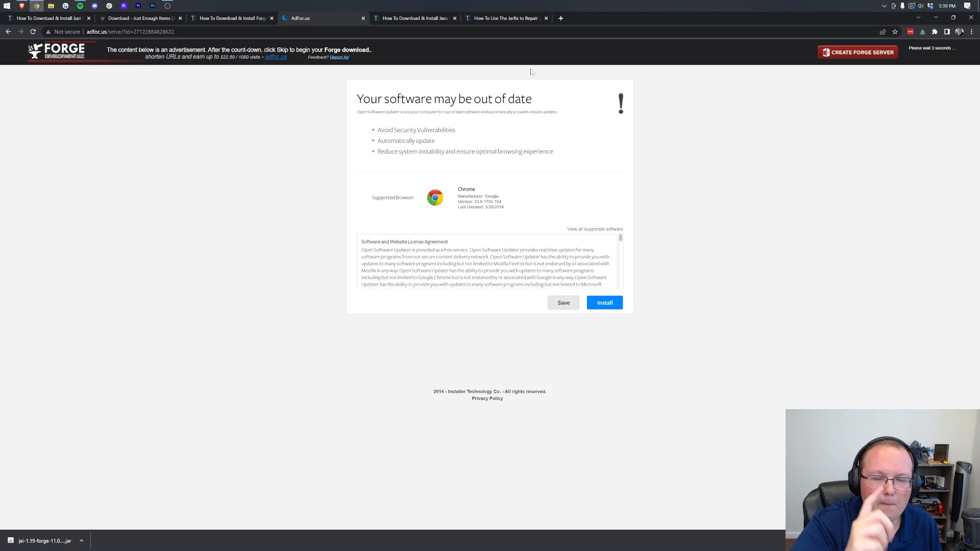
click(604, 302)
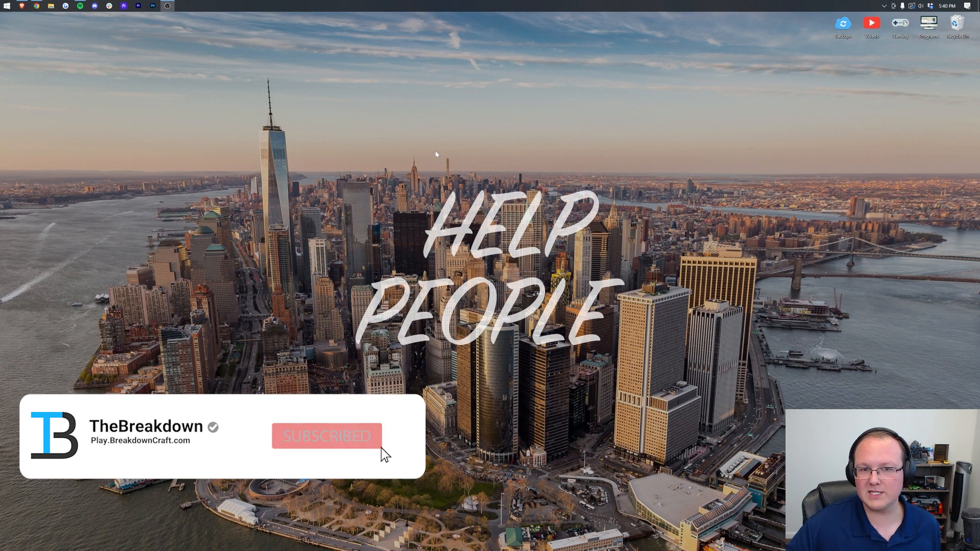
Move the Forge and JEI jars from Downloads to the desktop, dismissing the Open With prompt
click(326, 436)
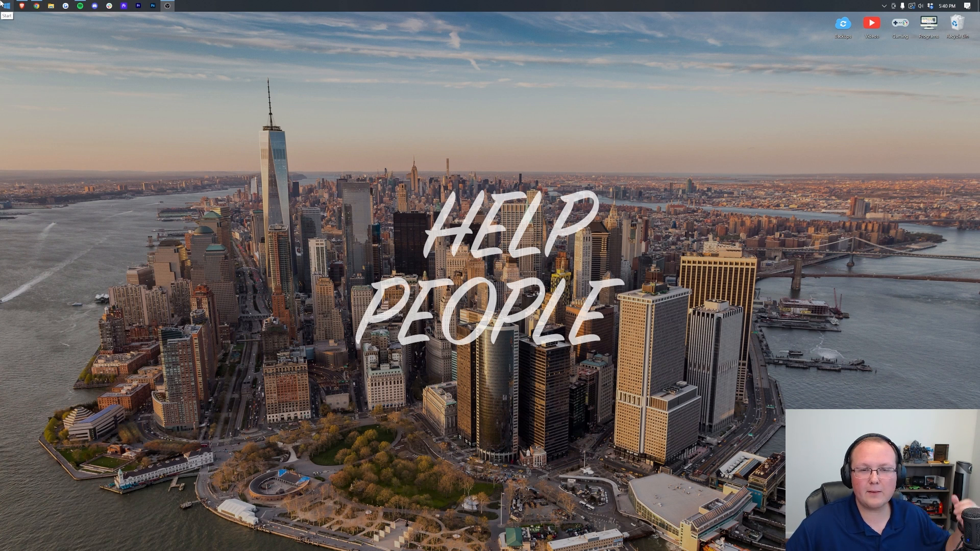
click(6, 5)
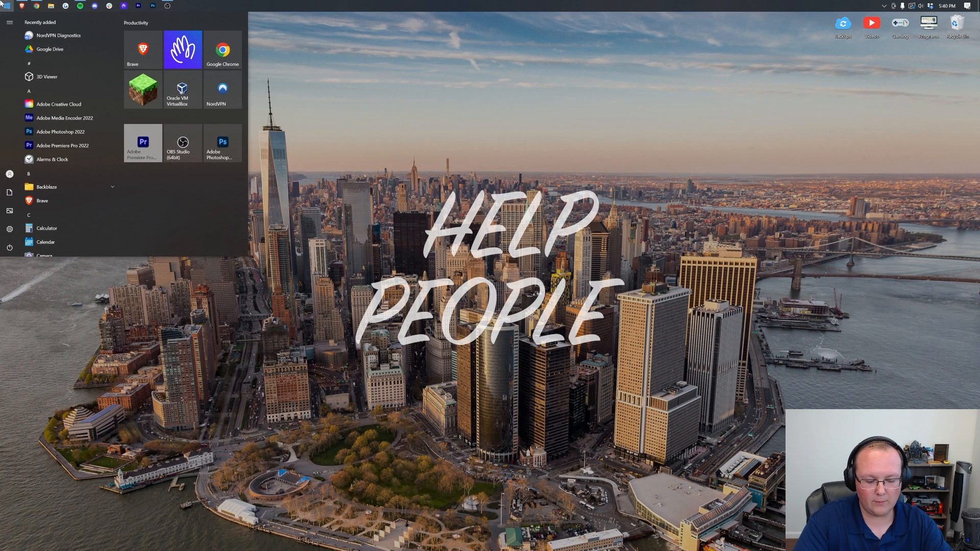
text(down)
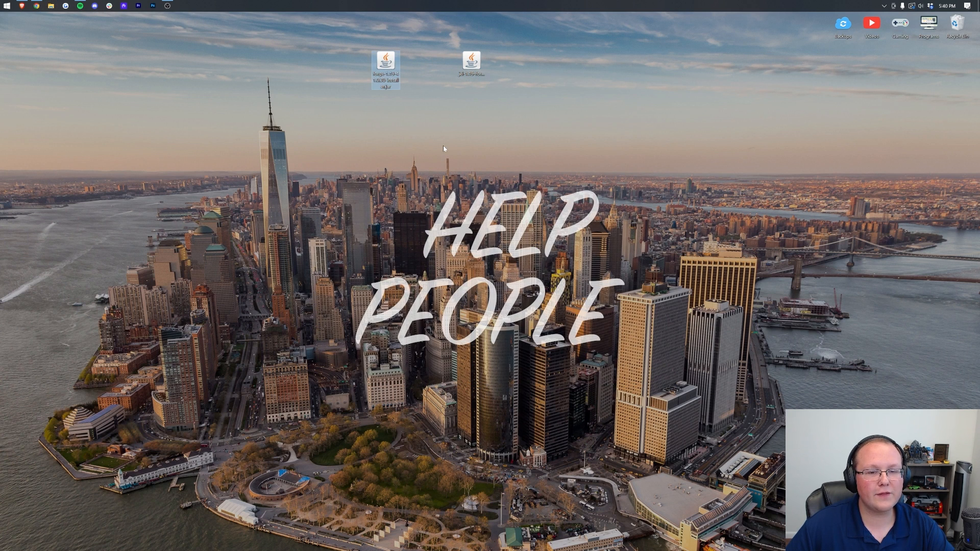
right_click(386, 61)
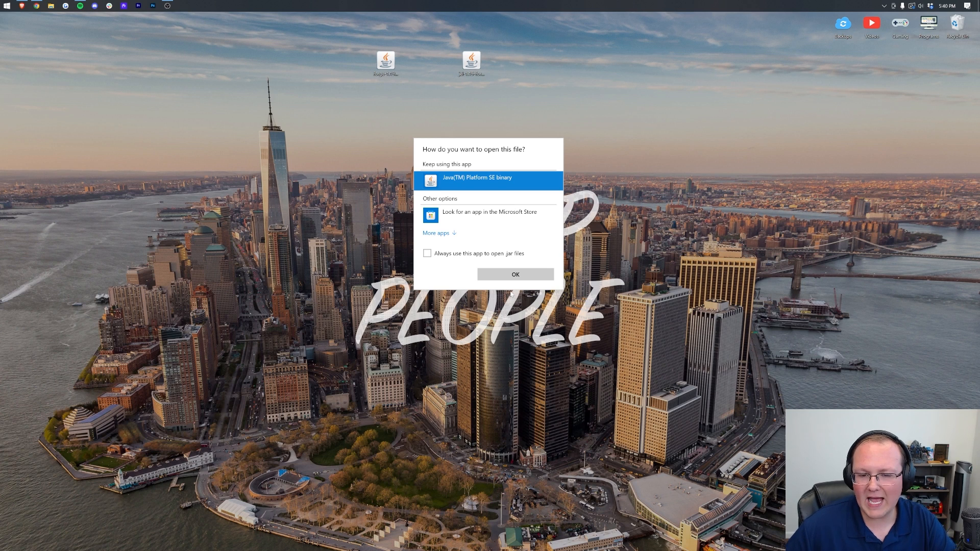
mouse_move(374, 90)
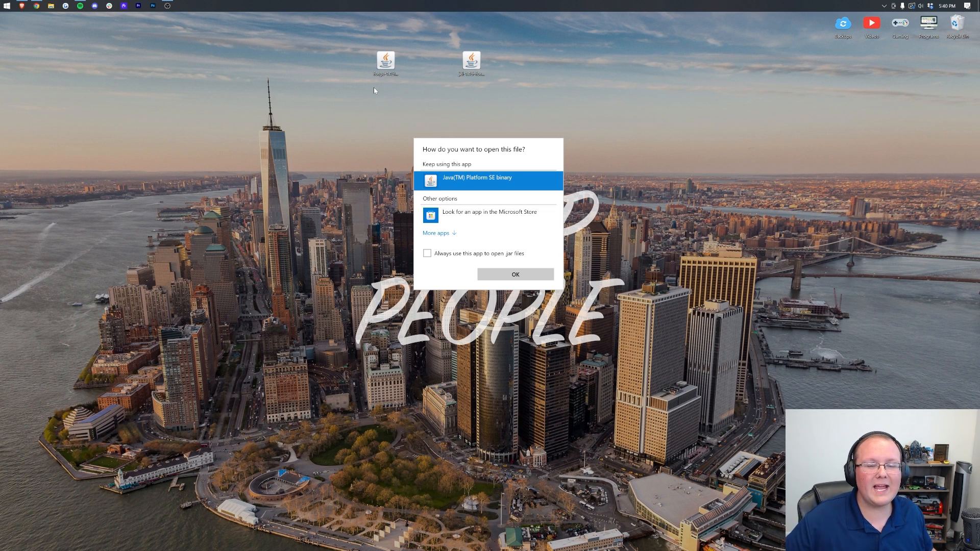
click(516, 274)
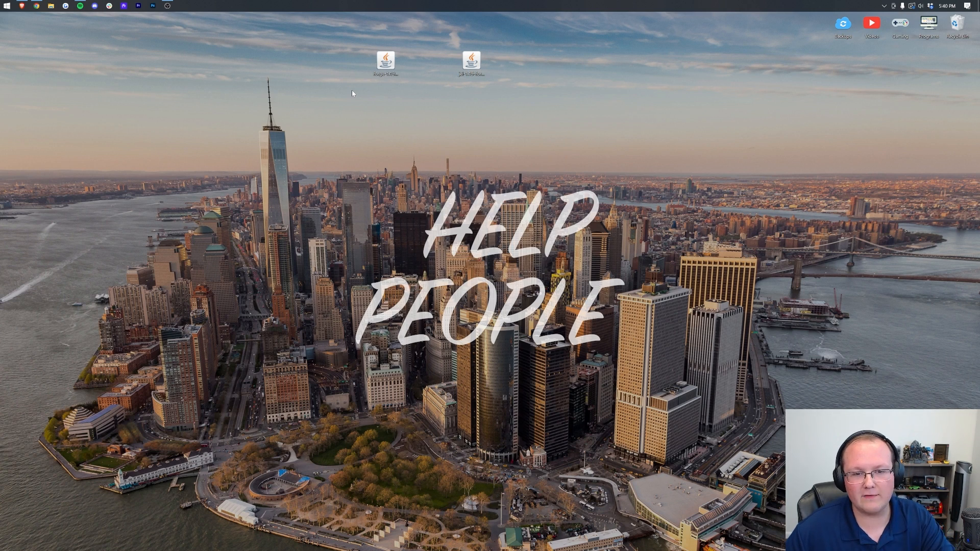
mouse_move(385, 61)
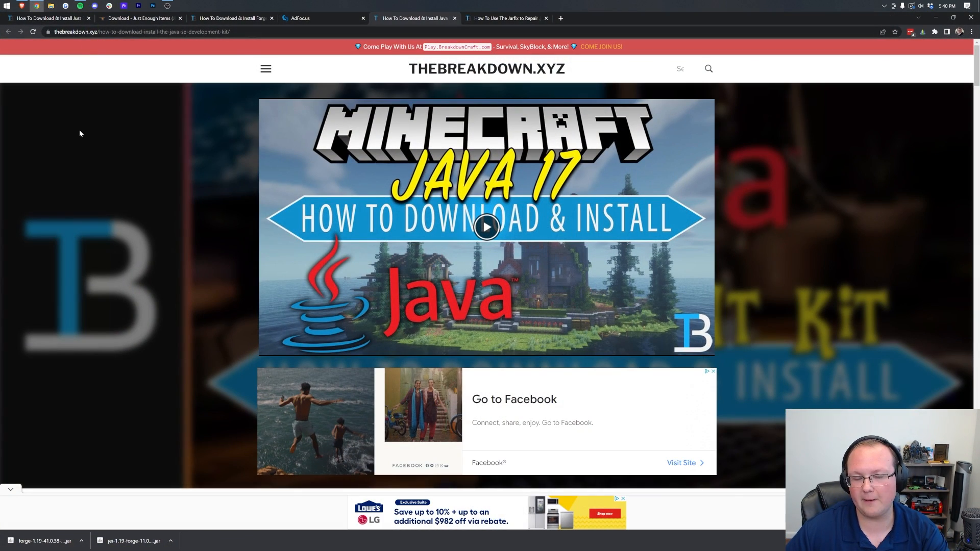
Scroll through the Java 17 installation guide and the Jarfix repair guide
scroll(down, 3)
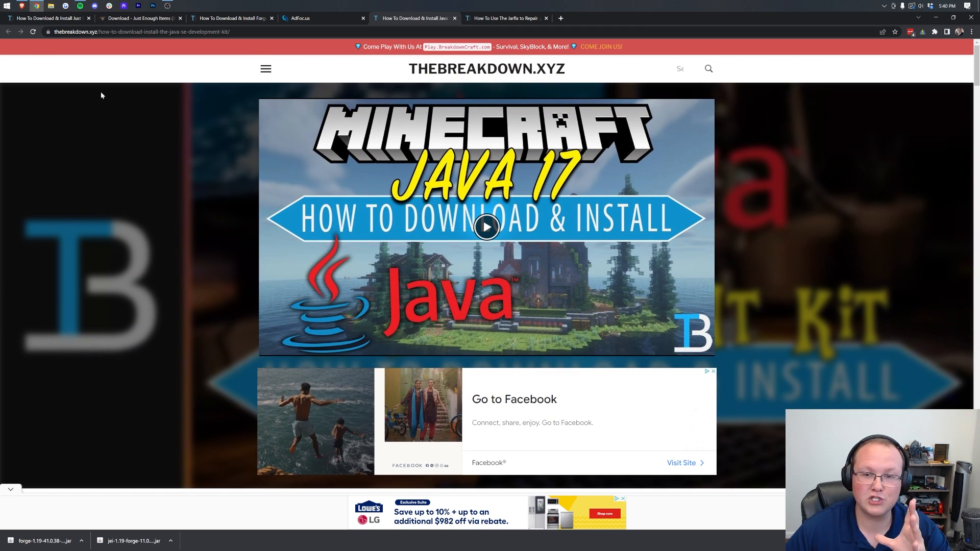
click(505, 18)
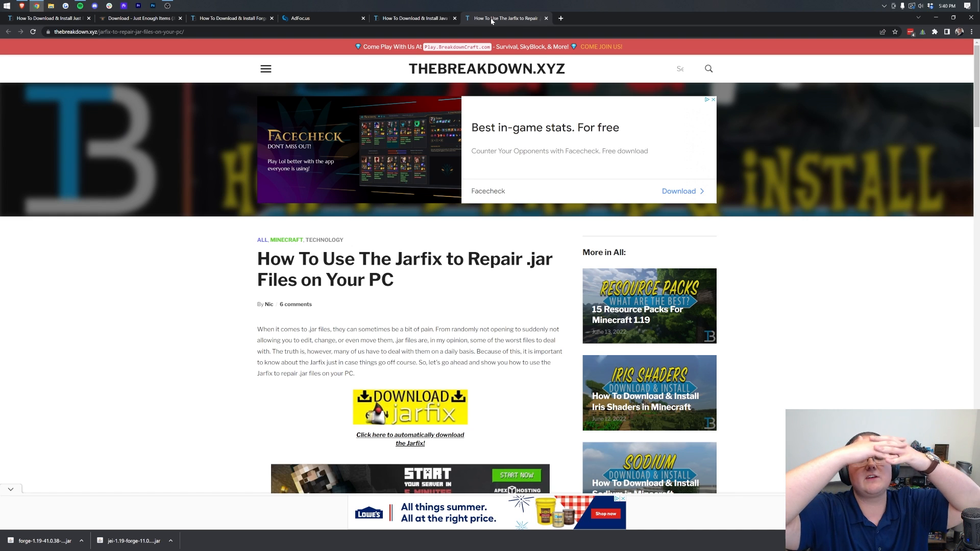
scroll(down, 3)
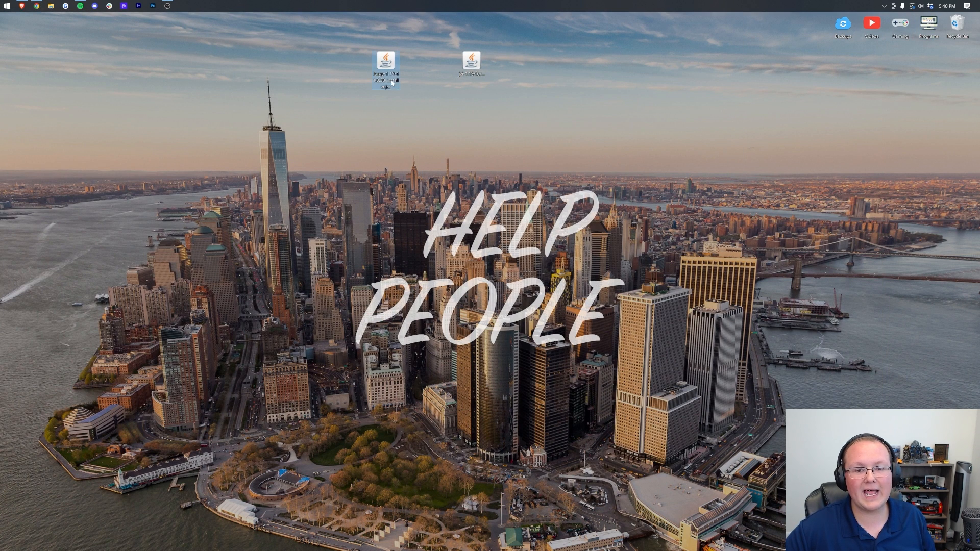
Run the Forge installer jar, install the client, and confirm the success message
double_click(385, 61)
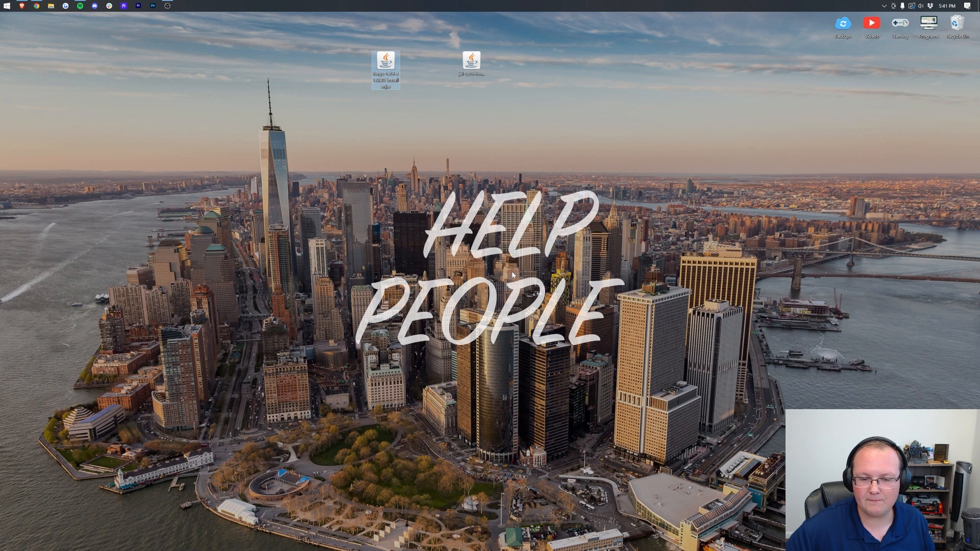
double_click(386, 61)
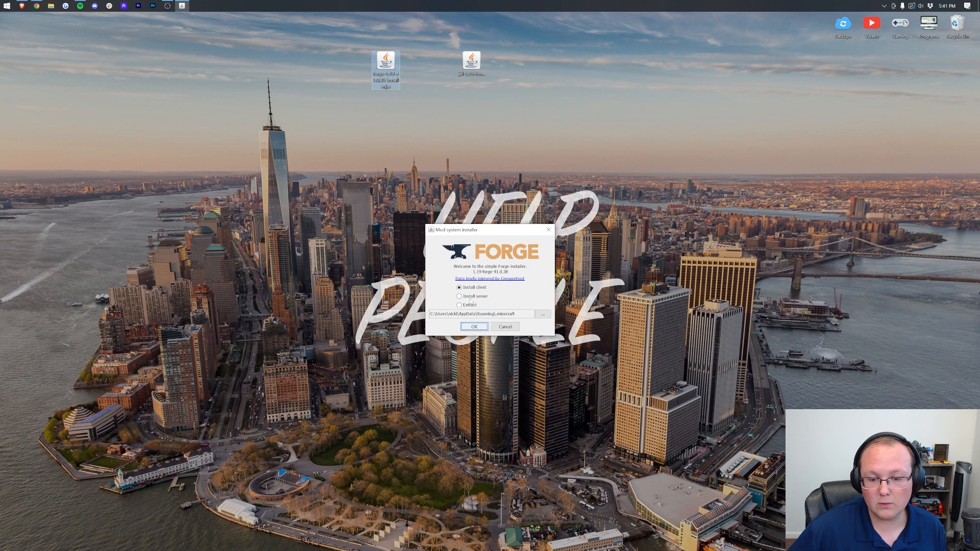
click(474, 326)
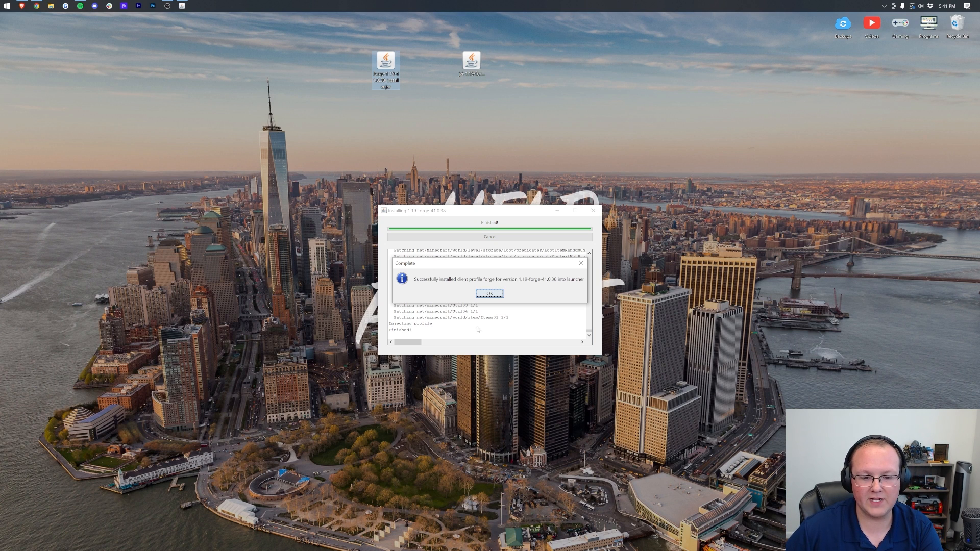
mouse_move(436, 286)
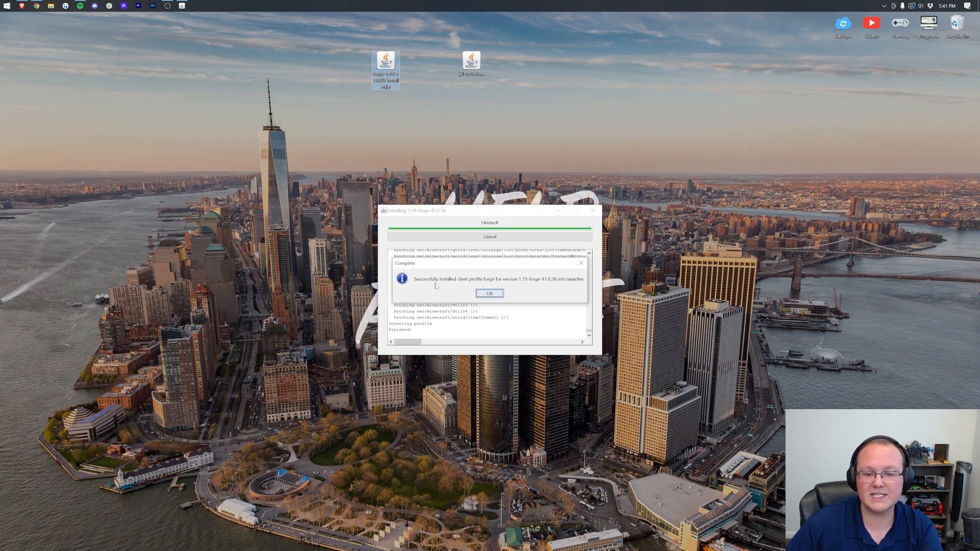
click(489, 293)
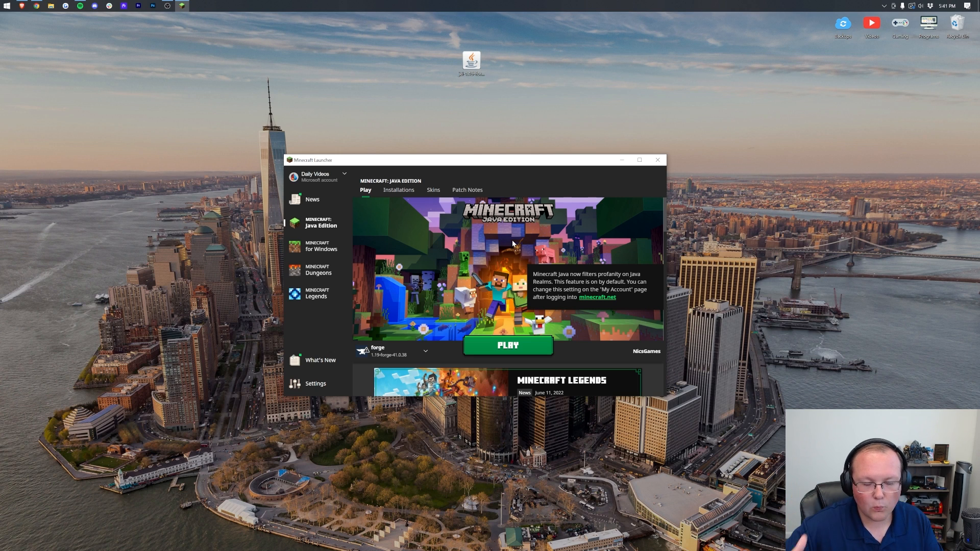
mouse_move(365, 224)
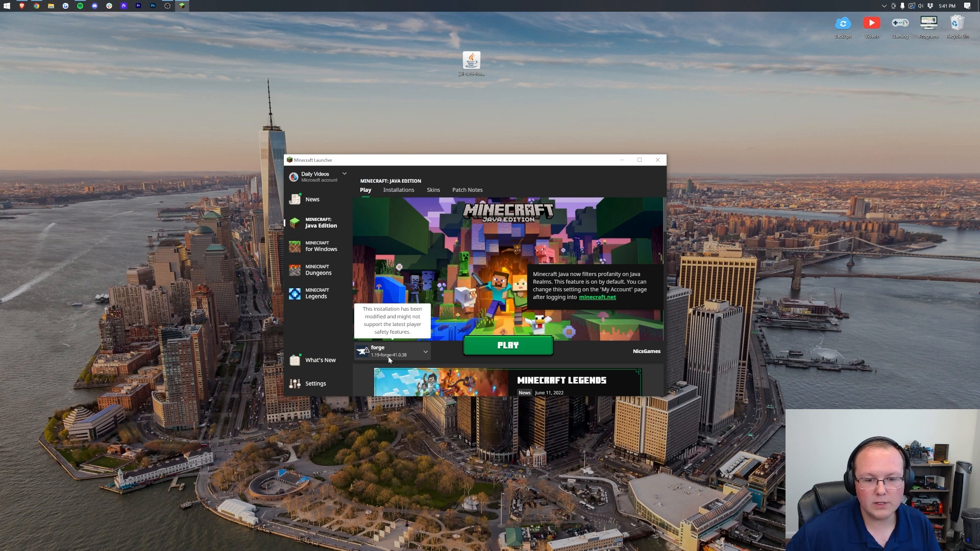
View the installations list, toggling modded installations off and back on
click(398, 190)
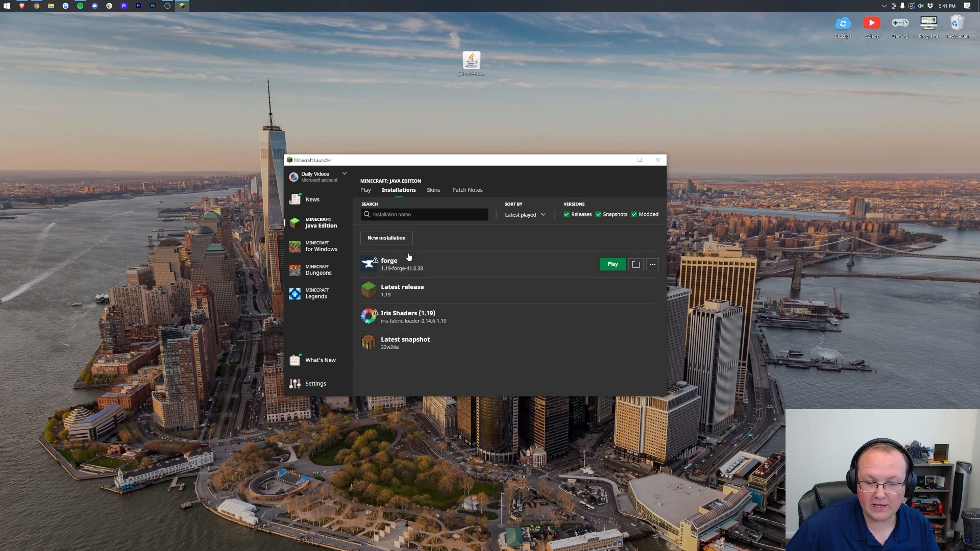
mouse_move(518, 251)
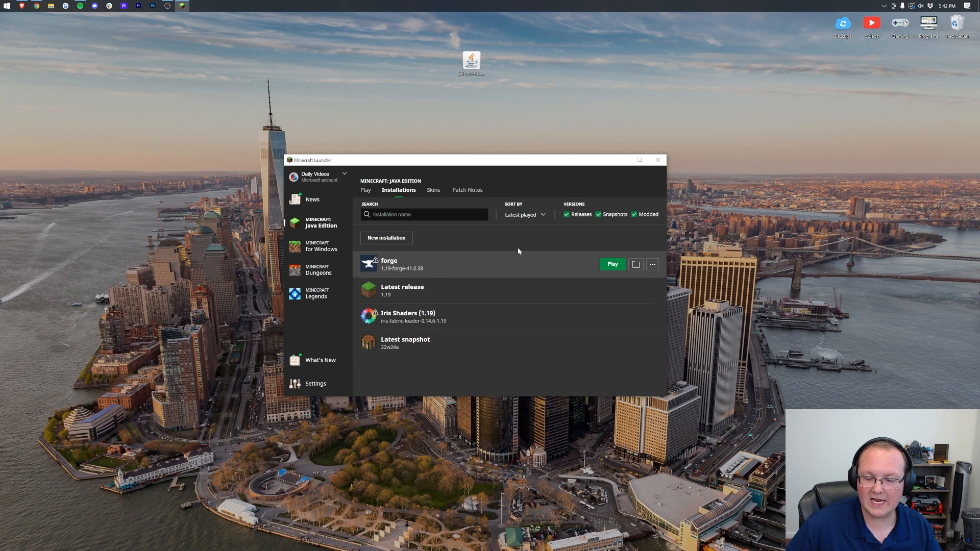
click(634, 214)
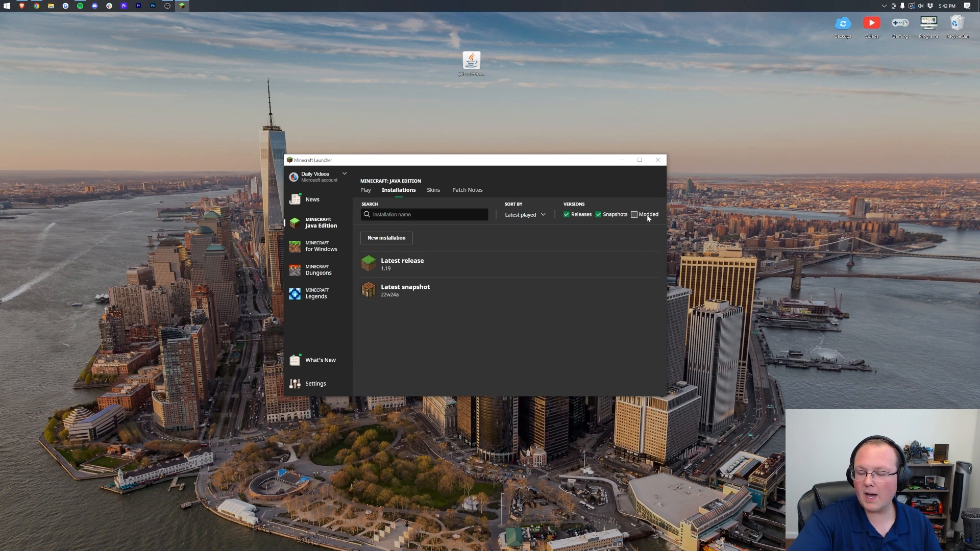
click(634, 214)
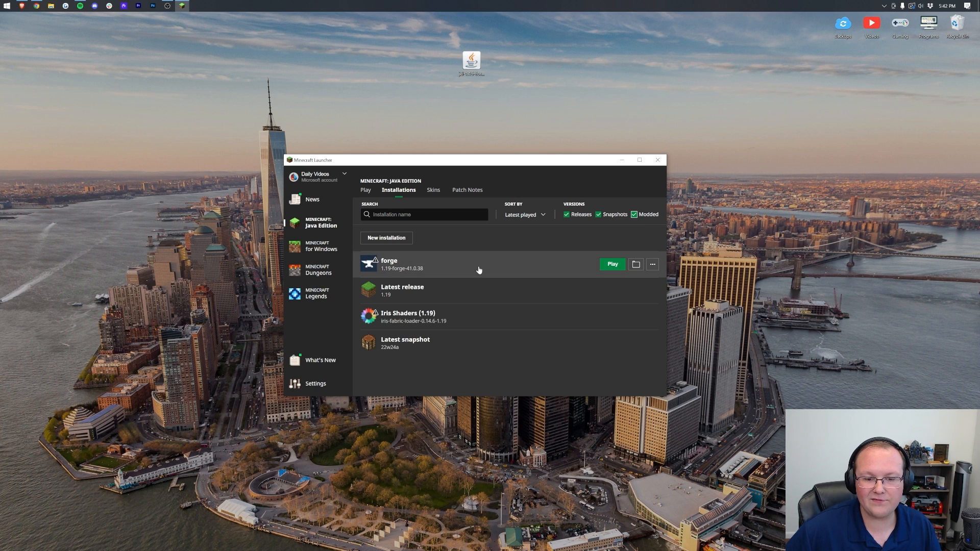
mouse_move(510, 268)
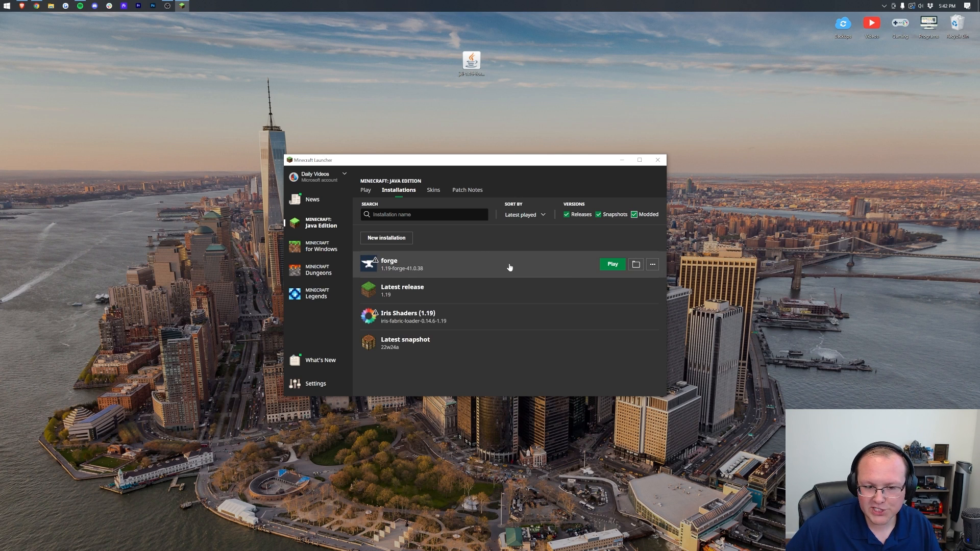
mouse_move(395, 242)
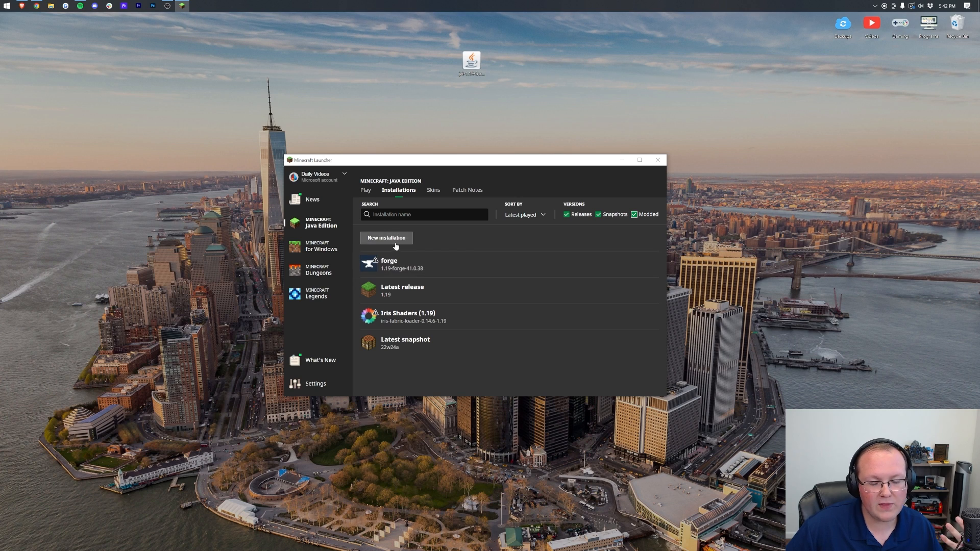
Create 'Our Forge Installation' using release 1.19-forge-41.0.38
click(386, 238)
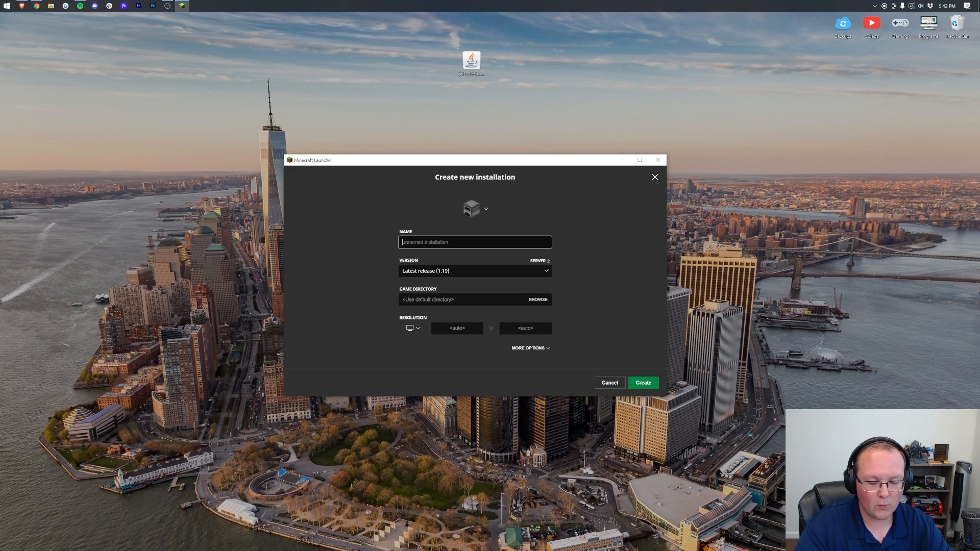
text(Our Forge)
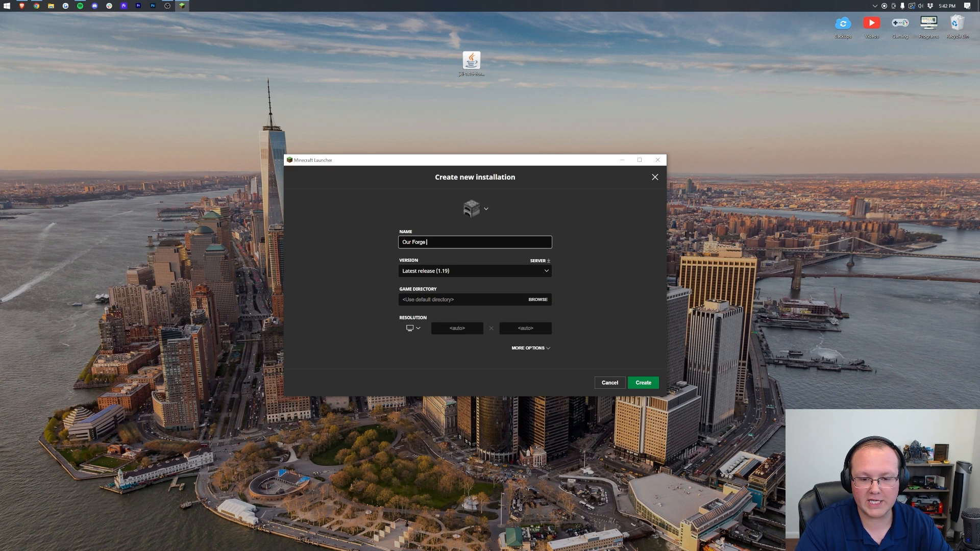
text(Insallations)
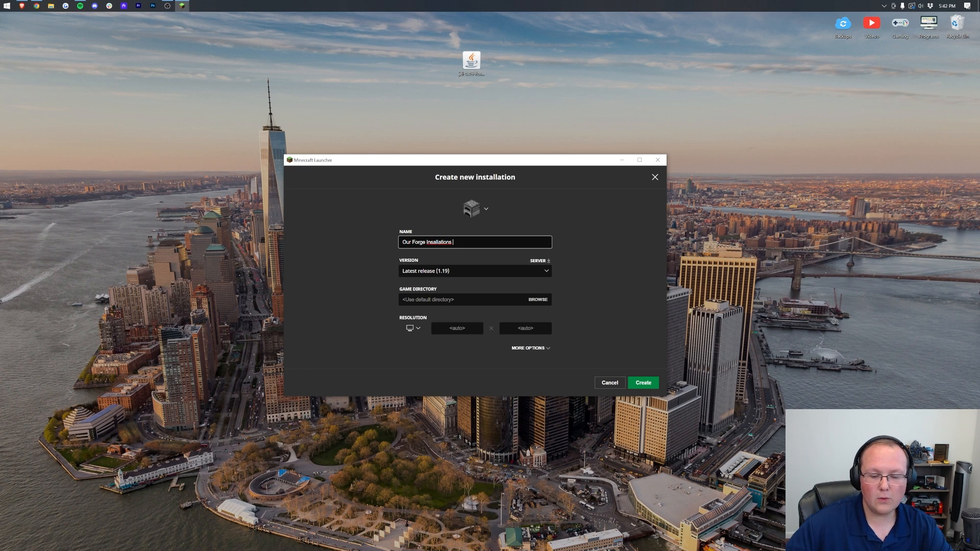
key(Backspace)
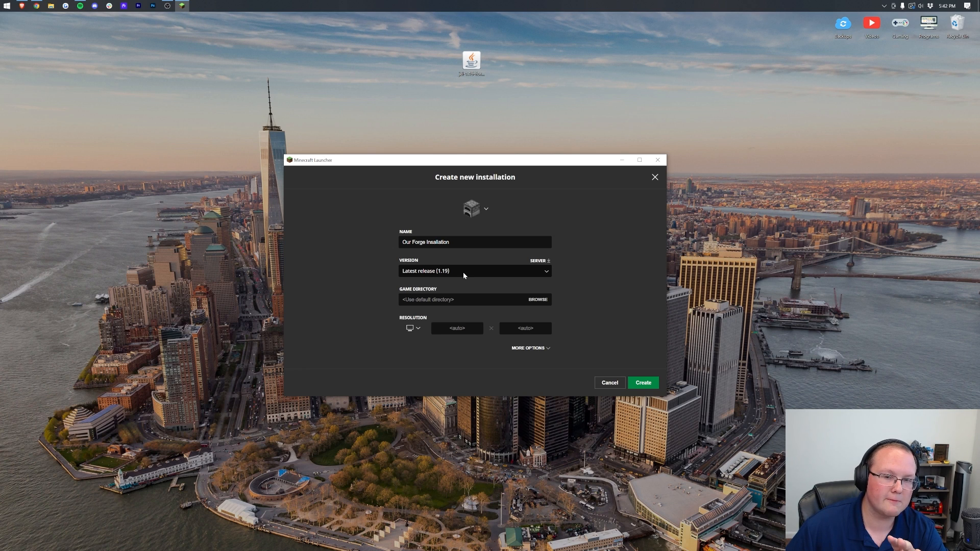
click(474, 270)
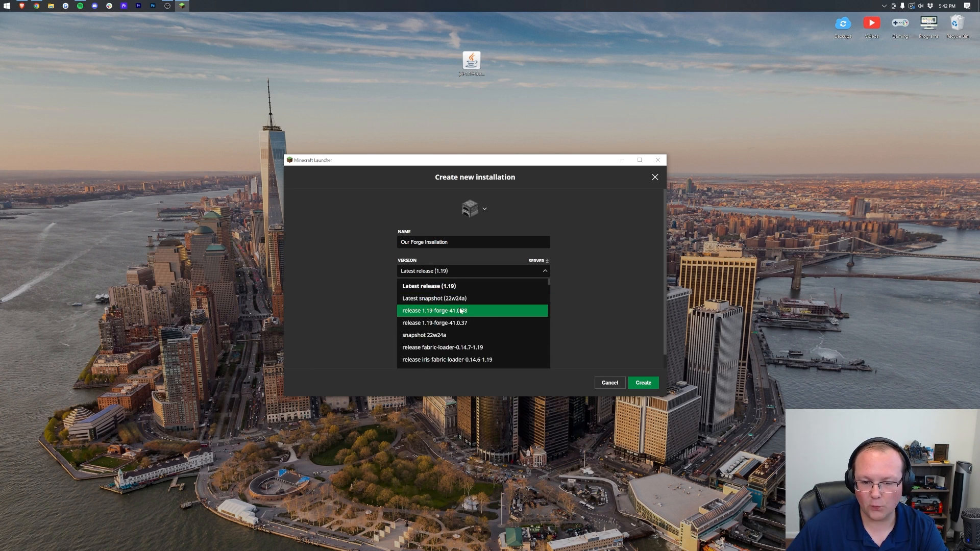
click(433, 311)
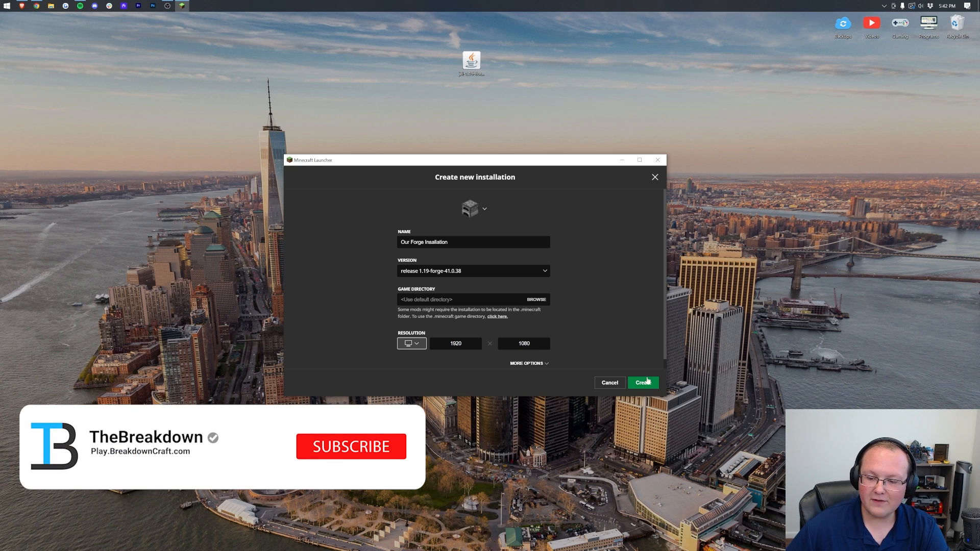
click(643, 382)
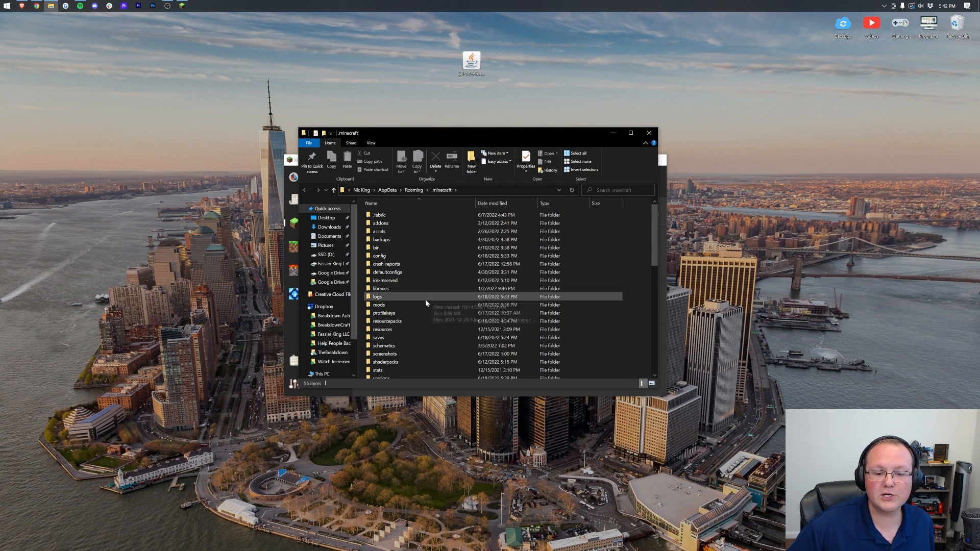
Delete the old mods folder in .minecraft, then create and open a new 'mods' folder
click(379, 305)
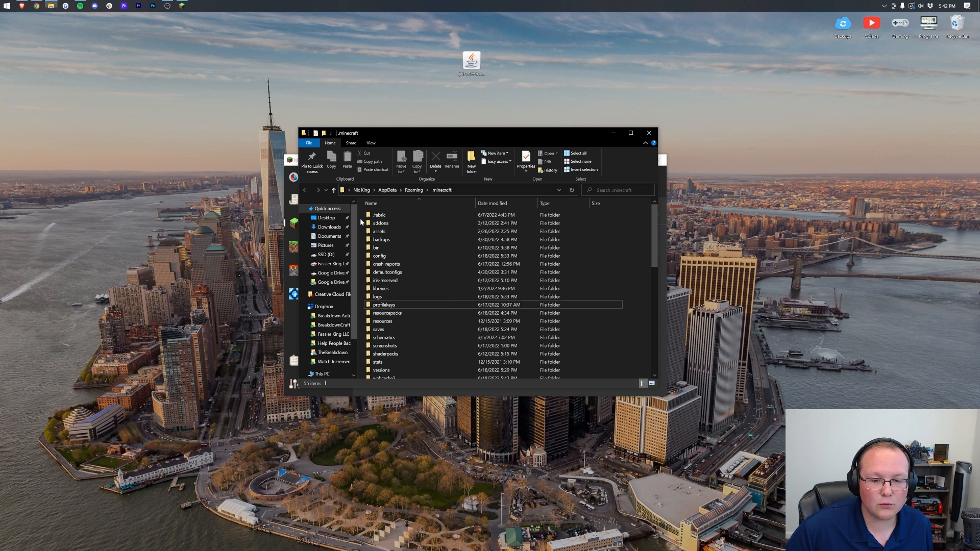
click(471, 161)
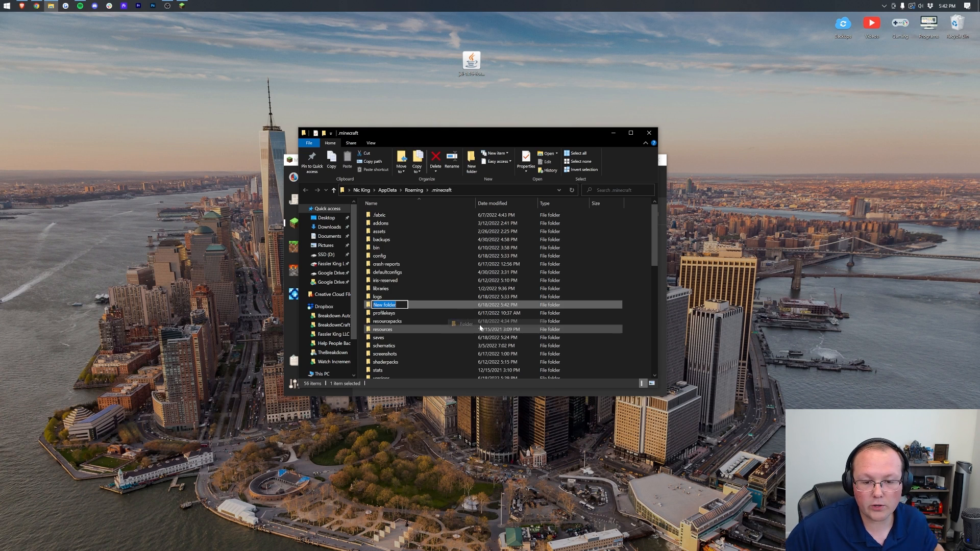
text(mods)
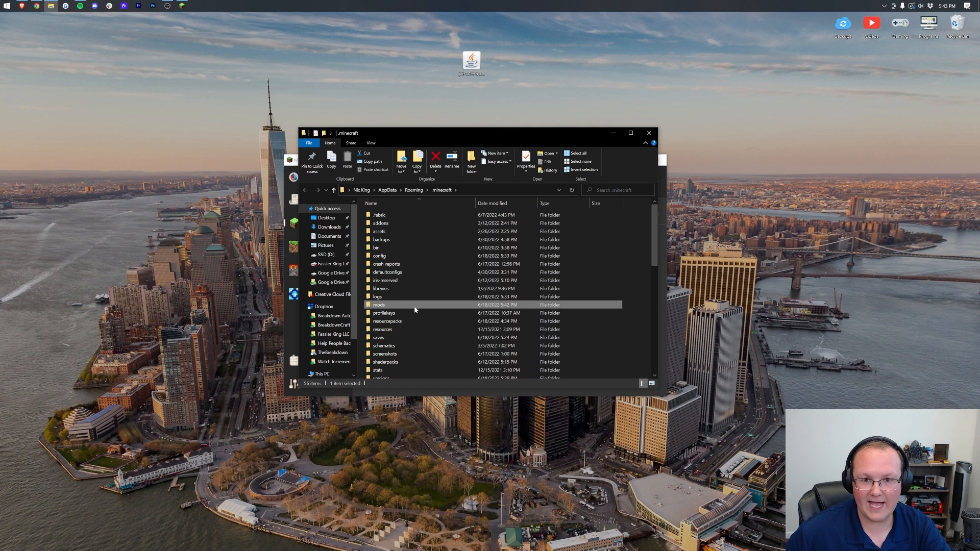
double_click(378, 306)
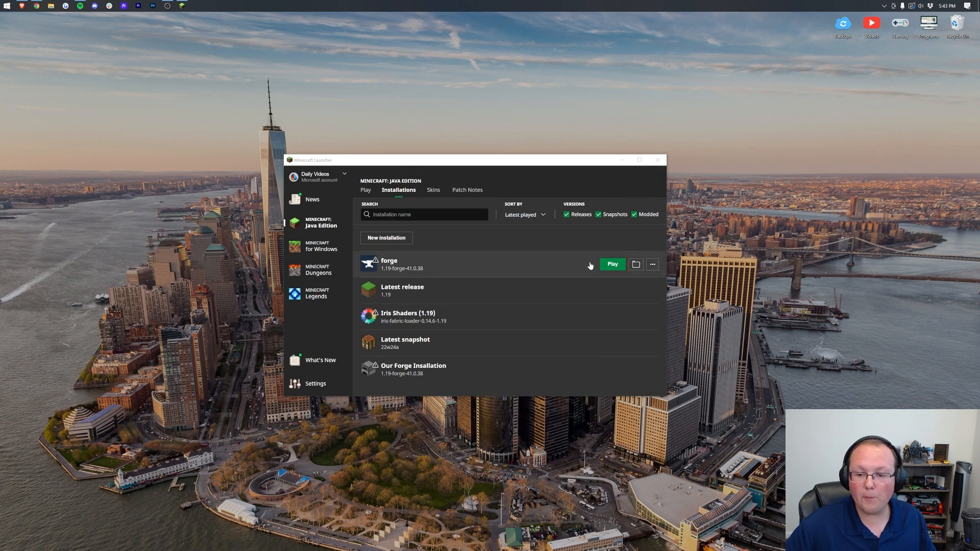
mouse_move(378, 294)
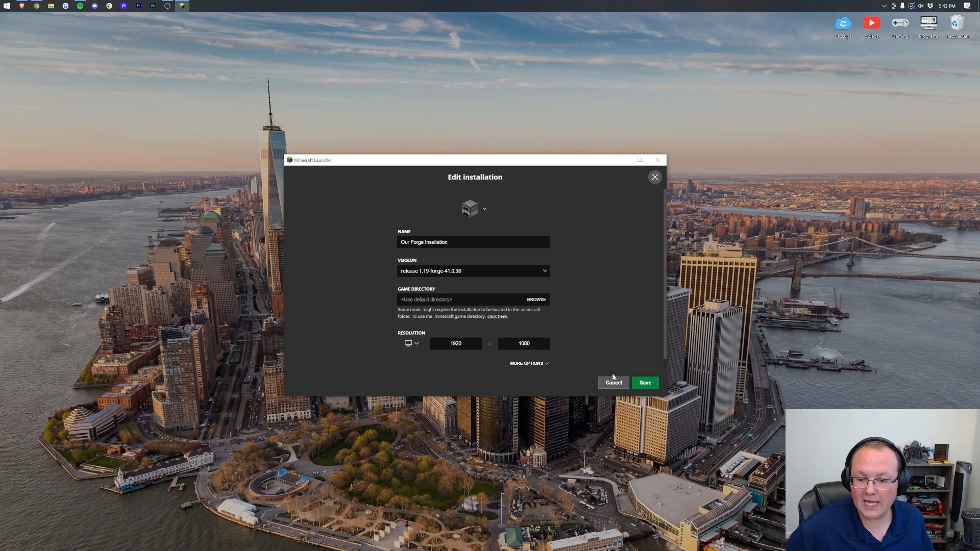
Dismiss the installation settings and launch Forge 1.19, accepting the modded-game warning
click(644, 382)
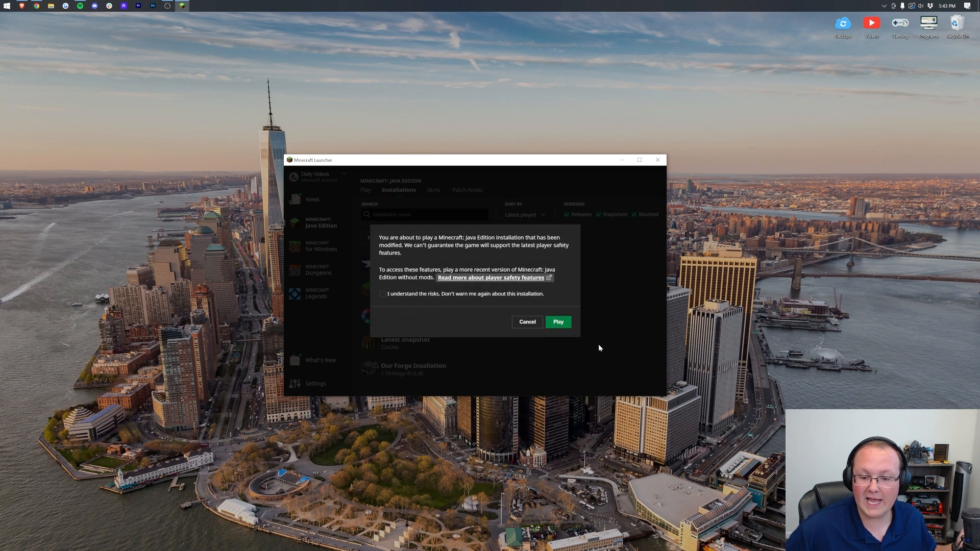
click(557, 322)
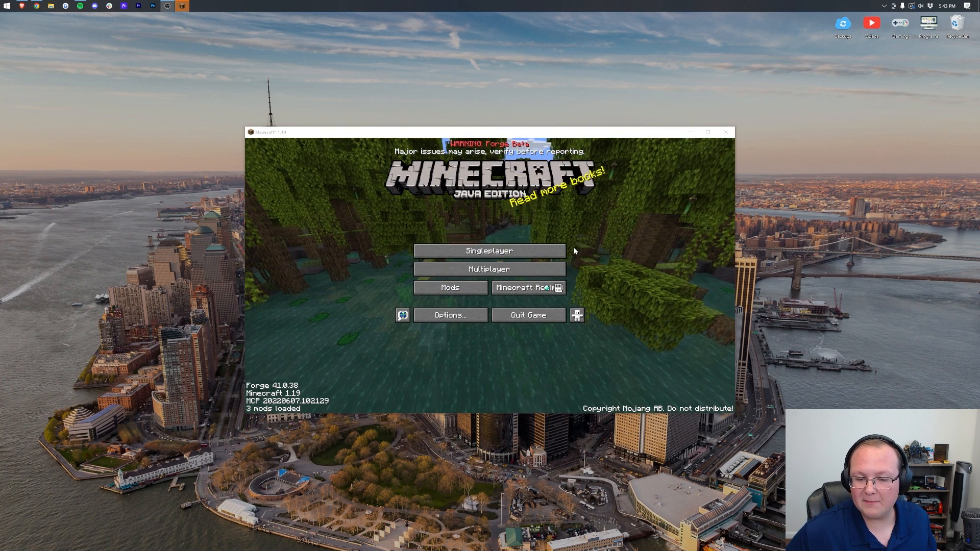
Confirm the jei jar is in the mods folder, then view Just Enough Items 11.0.0.206 details
click(450, 288)
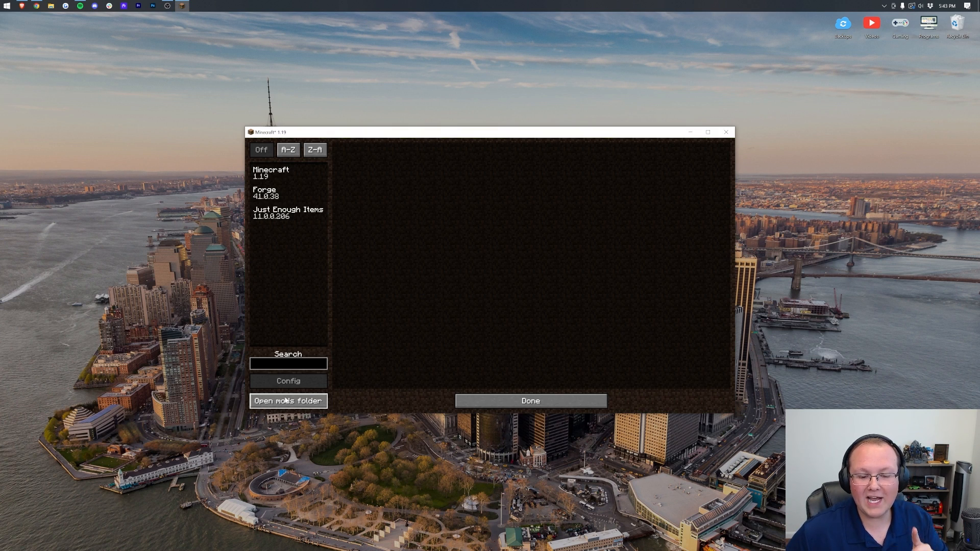
click(288, 401)
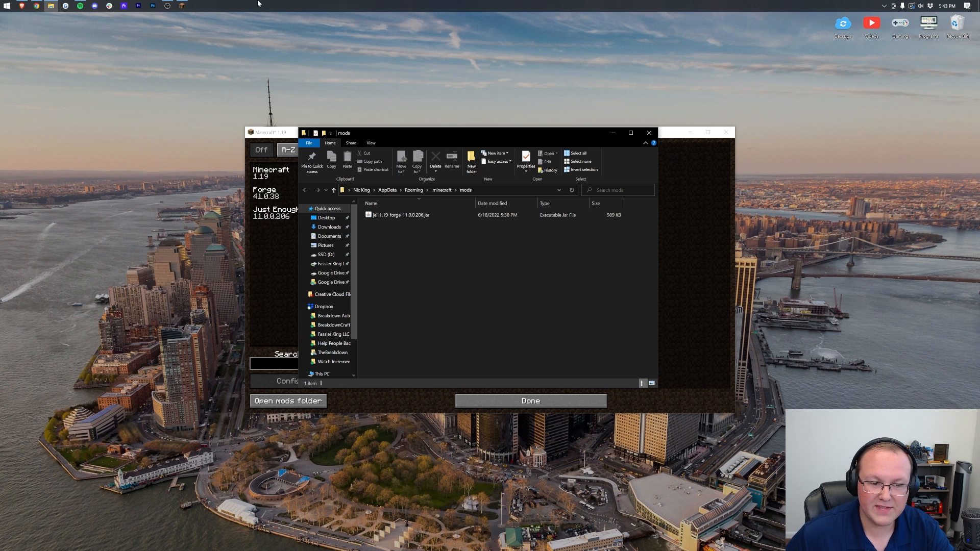
mouse_move(397, 245)
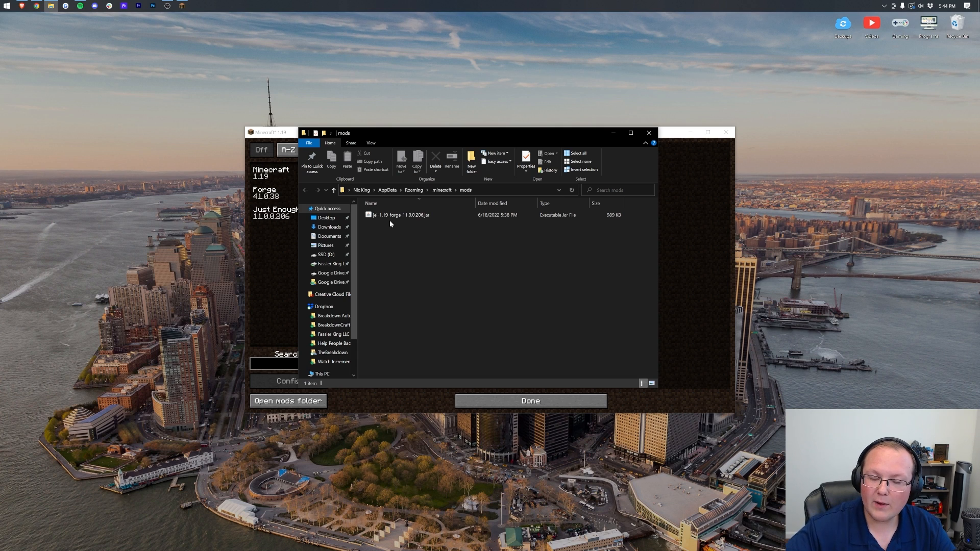
mouse_move(649, 133)
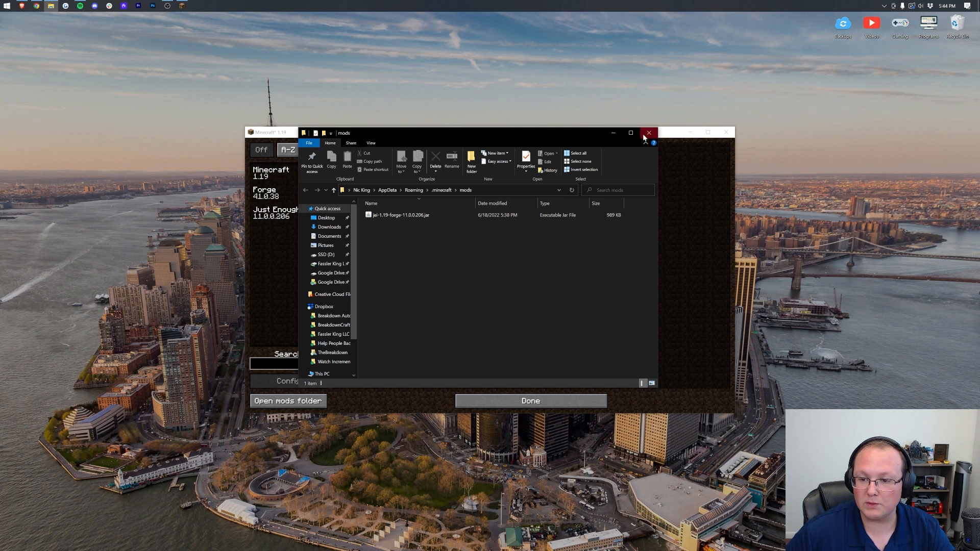
mouse_move(649, 132)
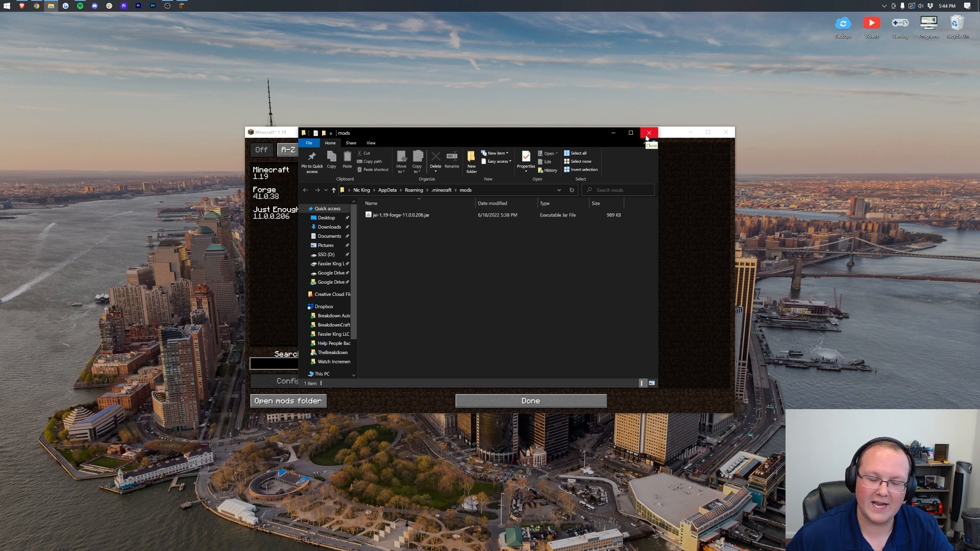
click(648, 131)
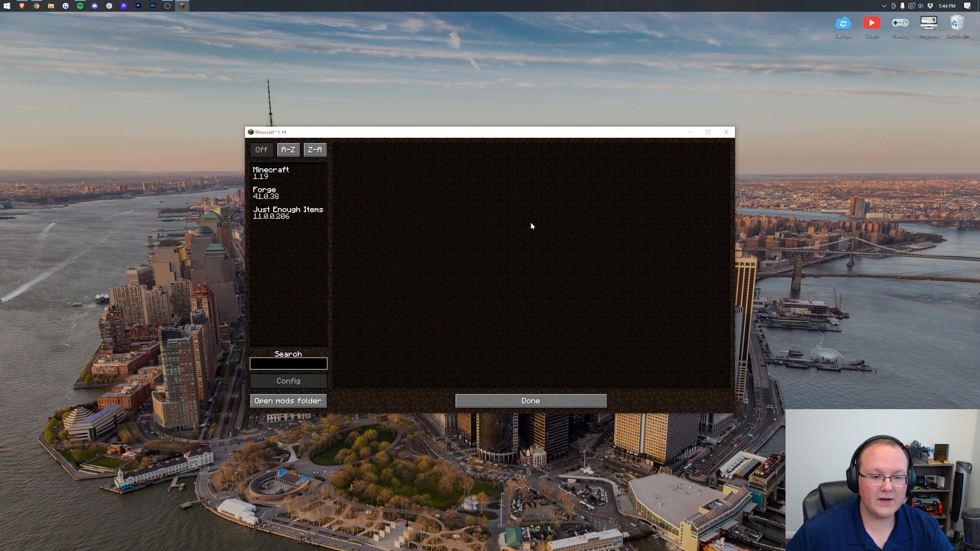
click(287, 212)
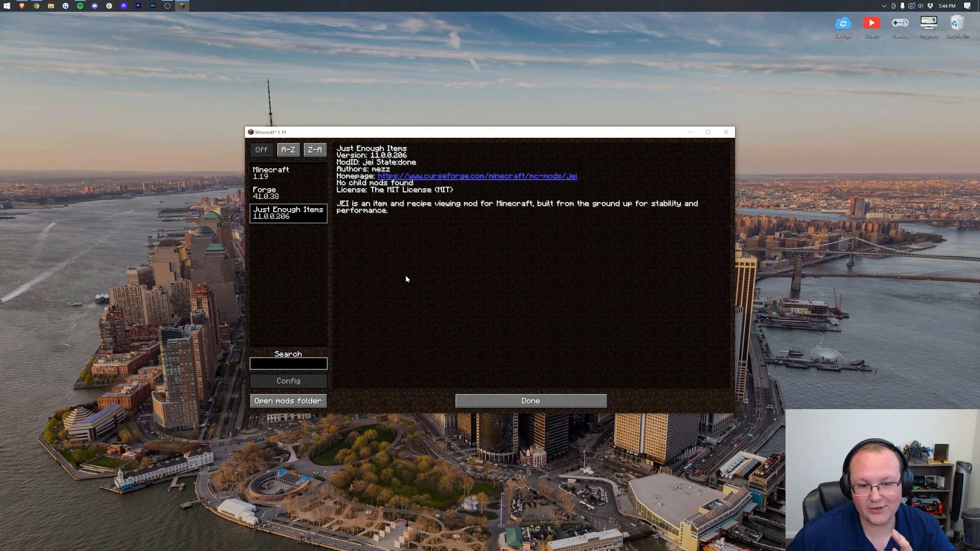
click(530, 401)
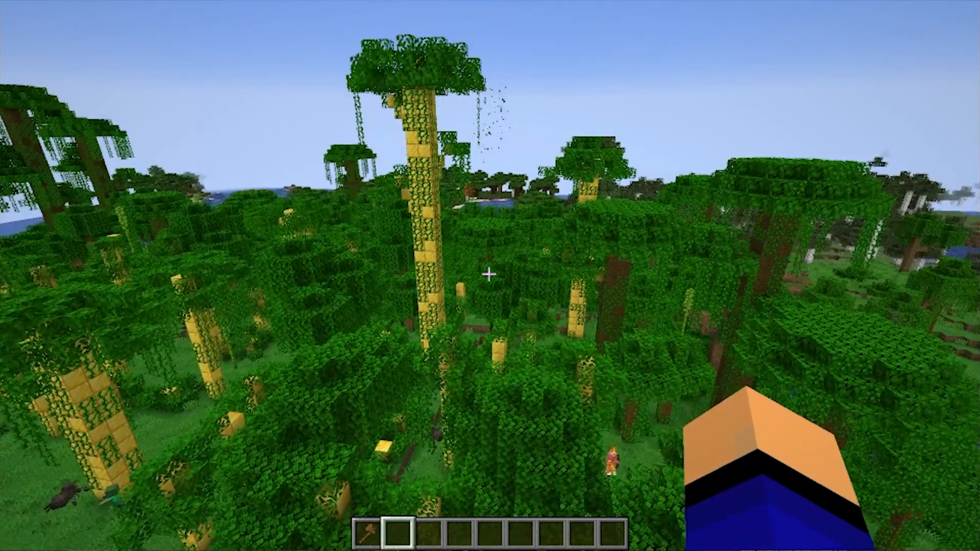
Open the inventory and page through the JEI item list
key(e)
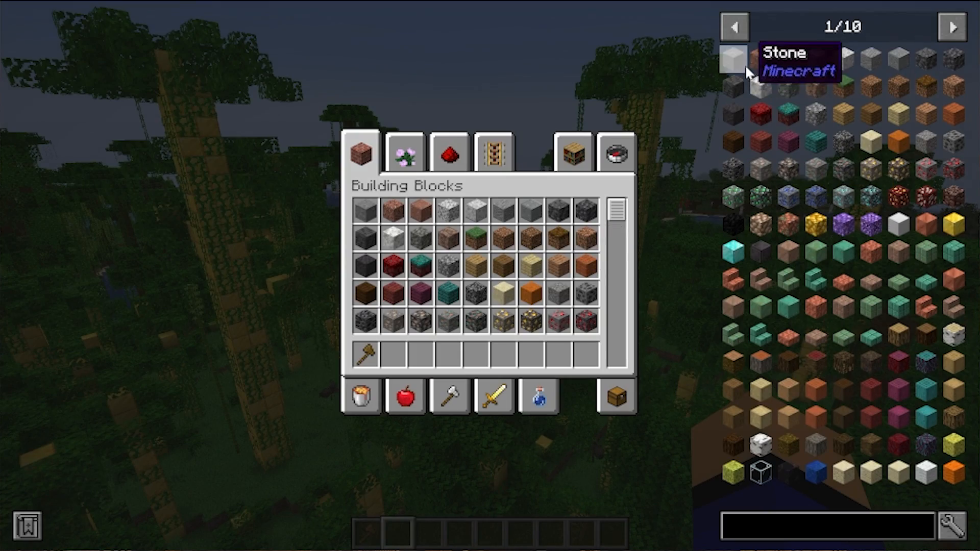
click(735, 28)
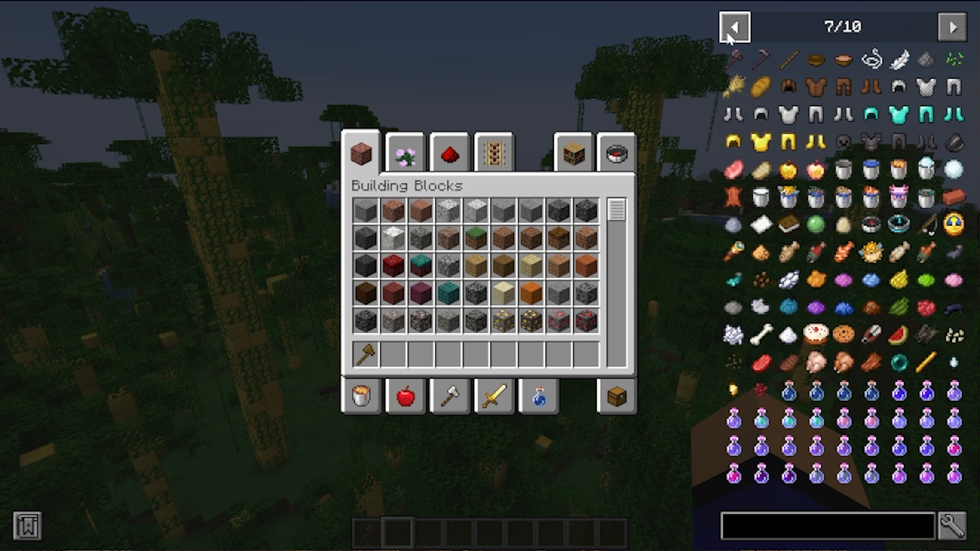
click(734, 27)
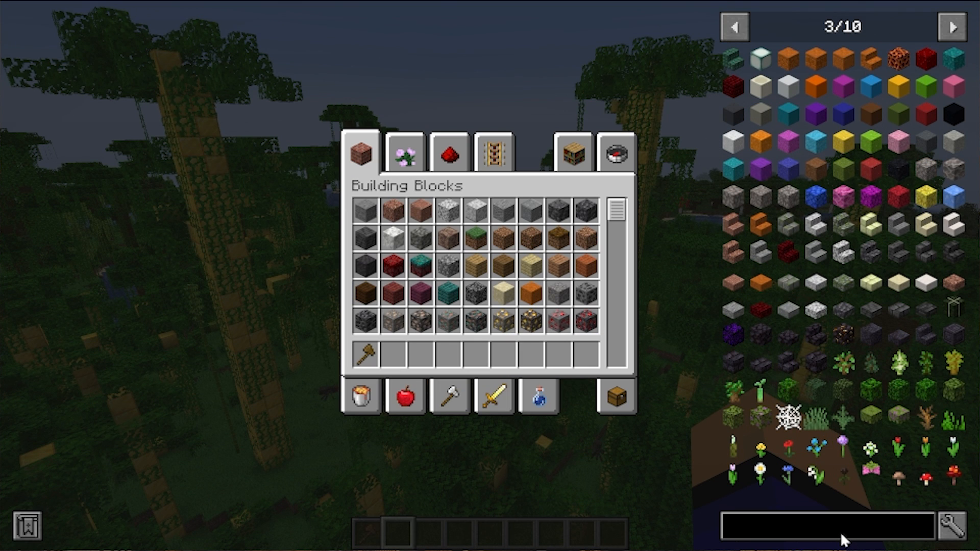
Search JEI for 'netherr' and view nether items' crafting, anvil and smelting recipes
text(netherr)
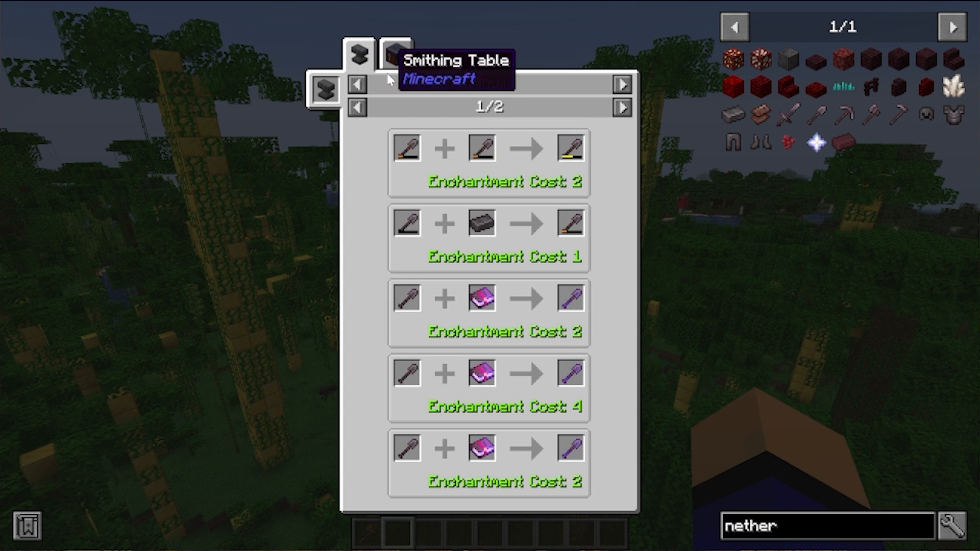
click(324, 89)
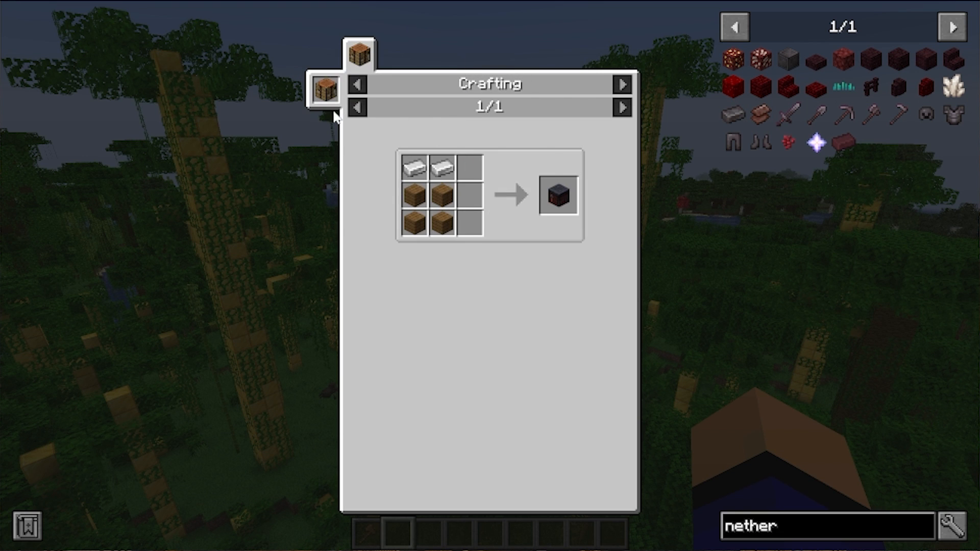
click(395, 56)
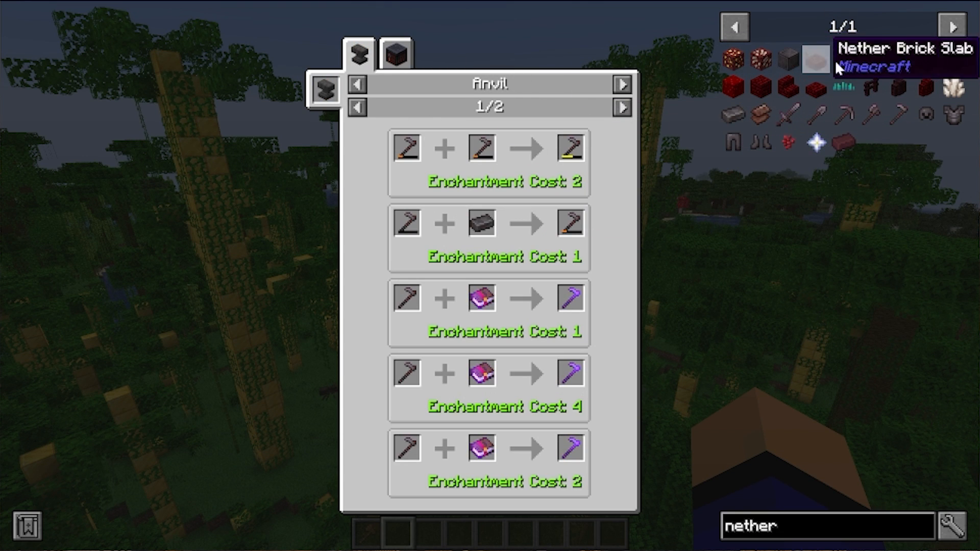
click(395, 53)
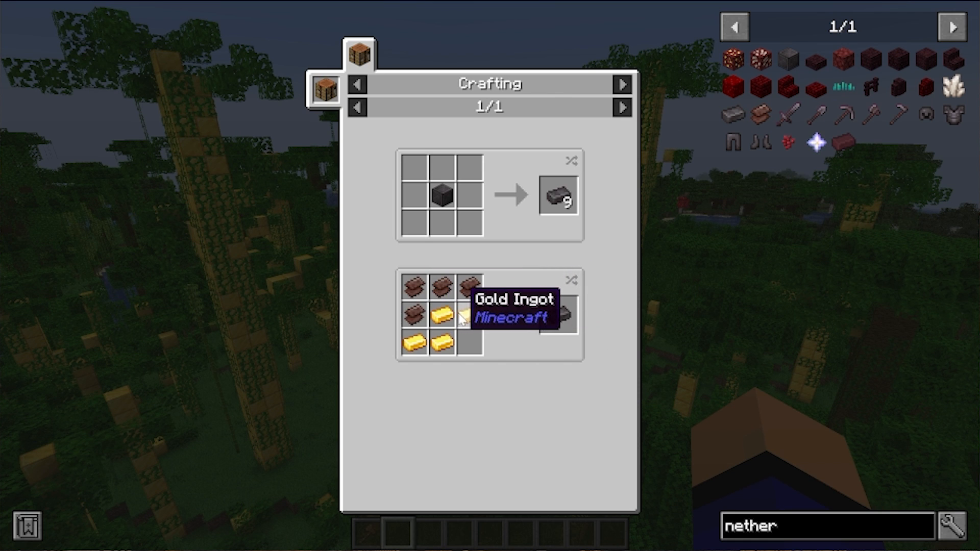
mouse_move(558, 316)
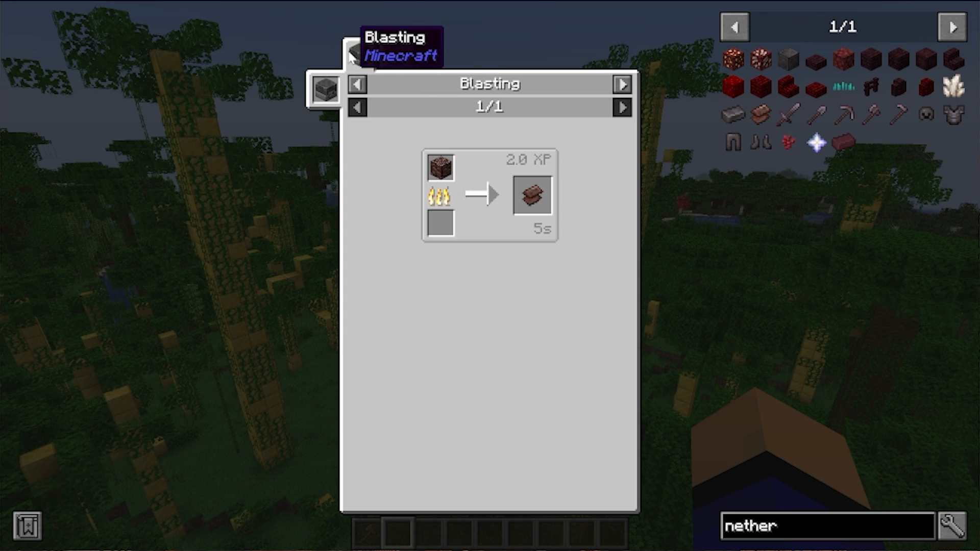
click(395, 56)
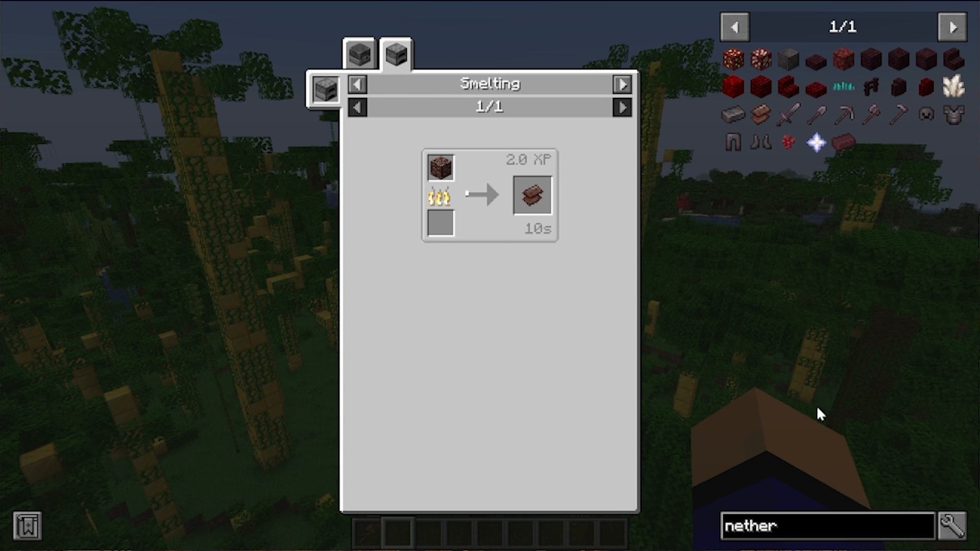
mouse_move(819, 526)
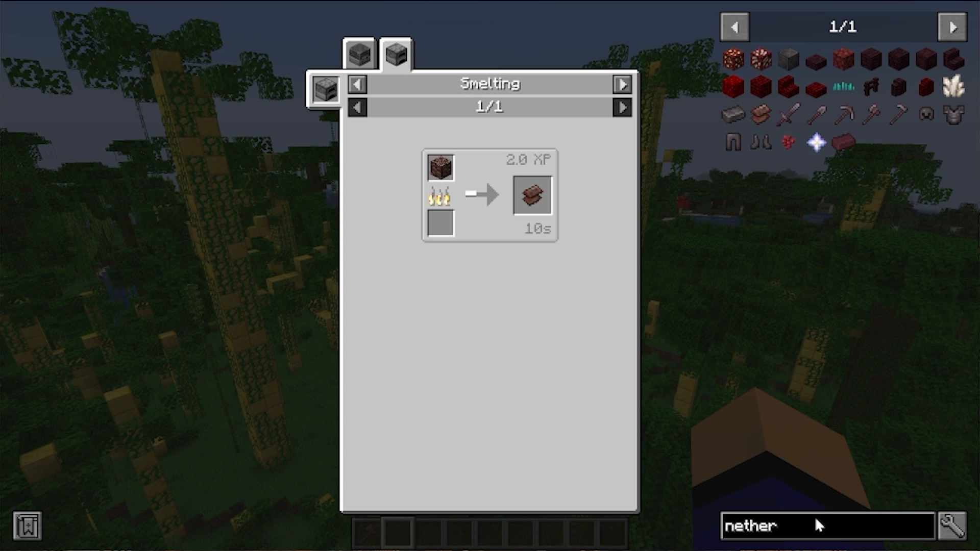
Clear the nether search and page forward through the full JEI item list
key(BackSpace)
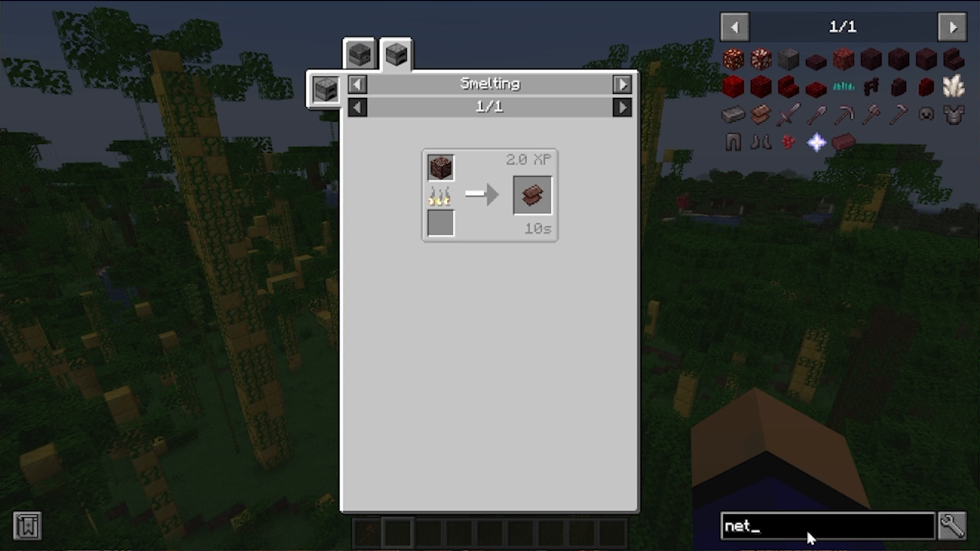
click(829, 523)
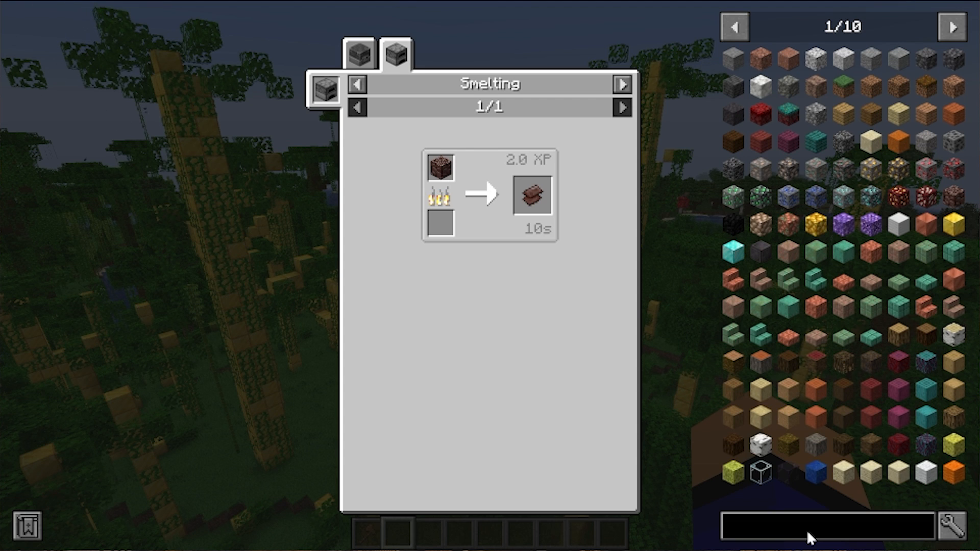
mouse_move(760, 472)
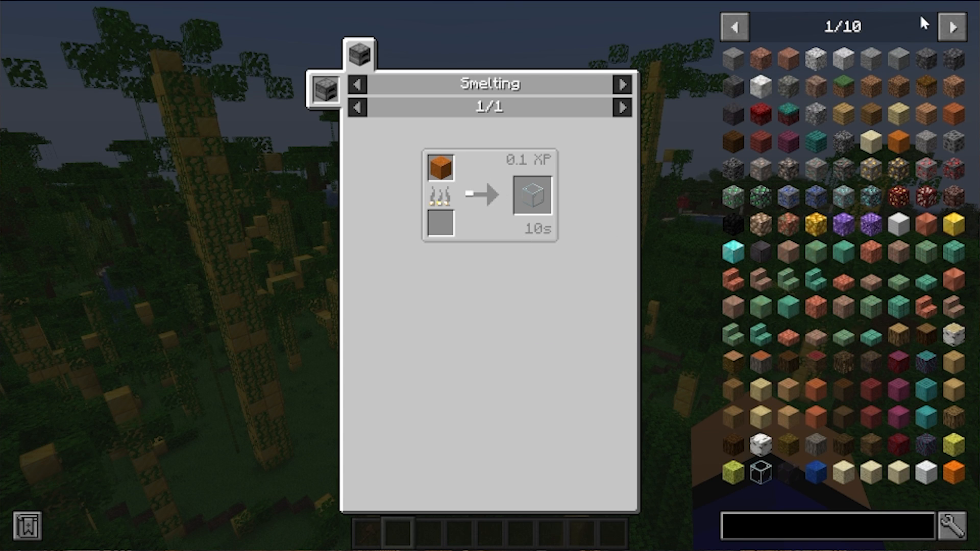
click(953, 28)
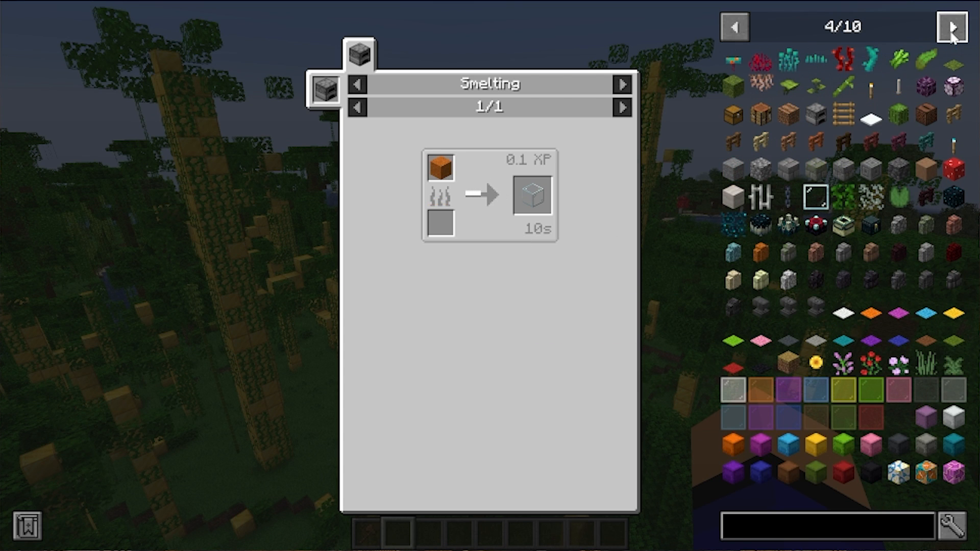
mouse_move(754, 198)
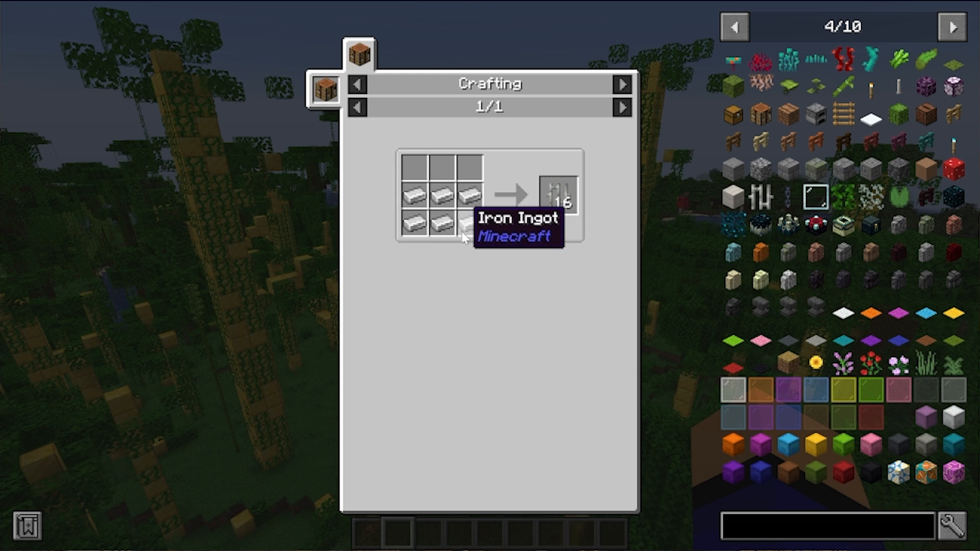
mouse_move(842, 223)
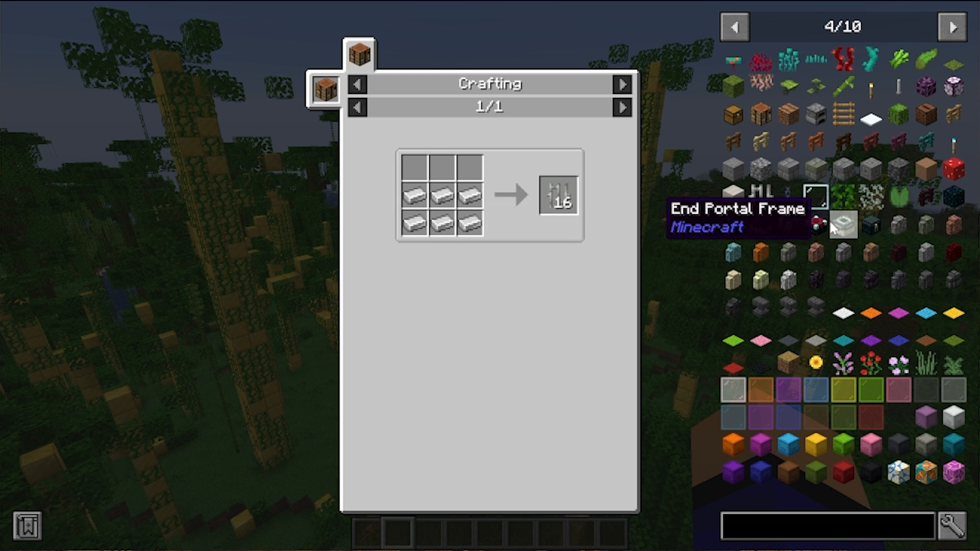
mouse_move(816, 235)
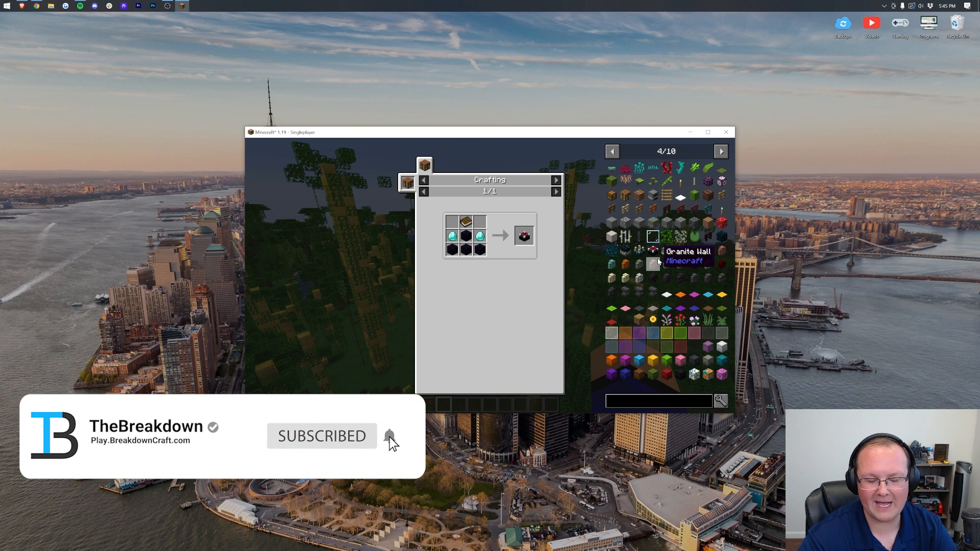
click(391, 436)
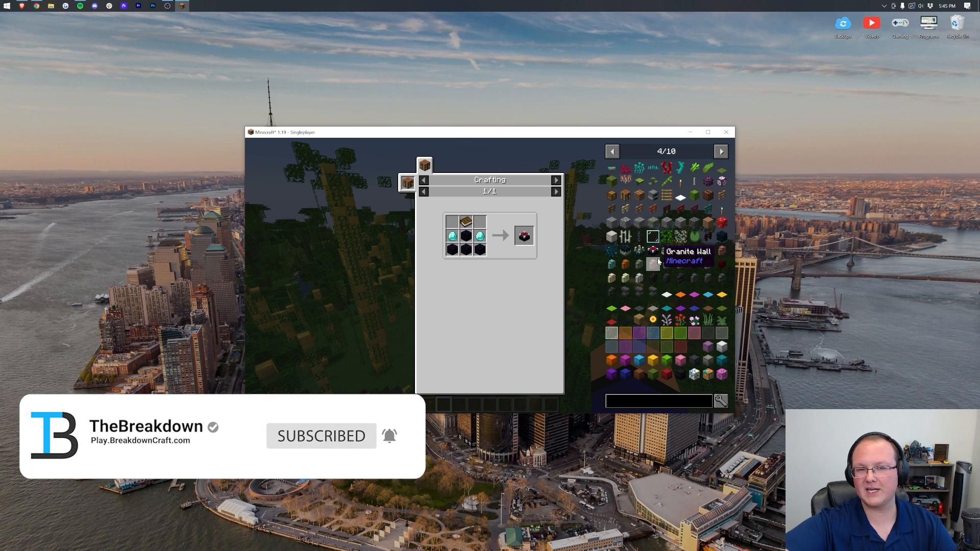